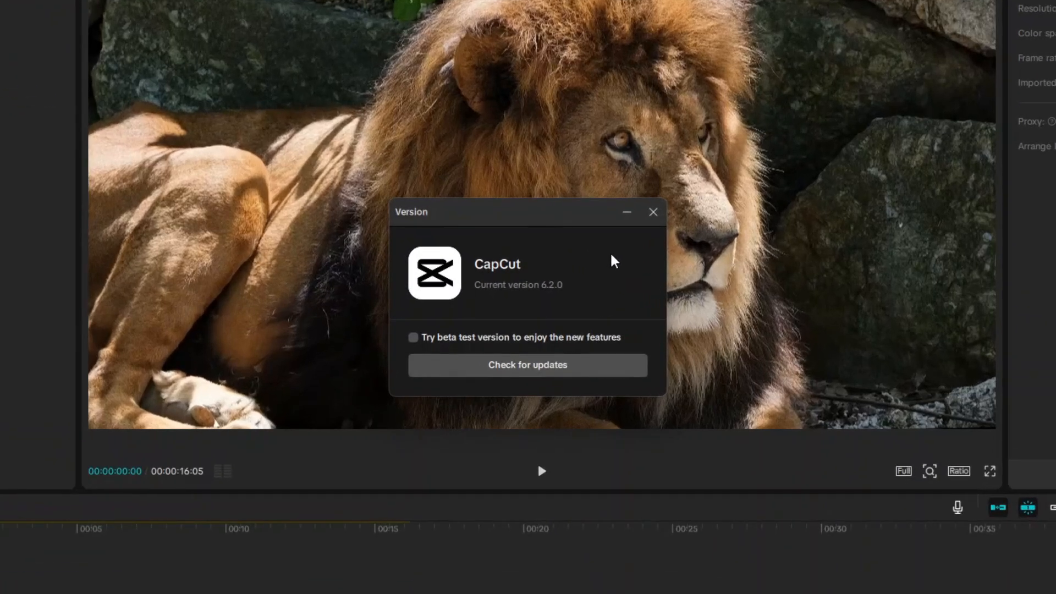
- Dismiss the 6.2.0 version info, start an export of The King and request watermark removal, which demands Pro
click(650, 211)
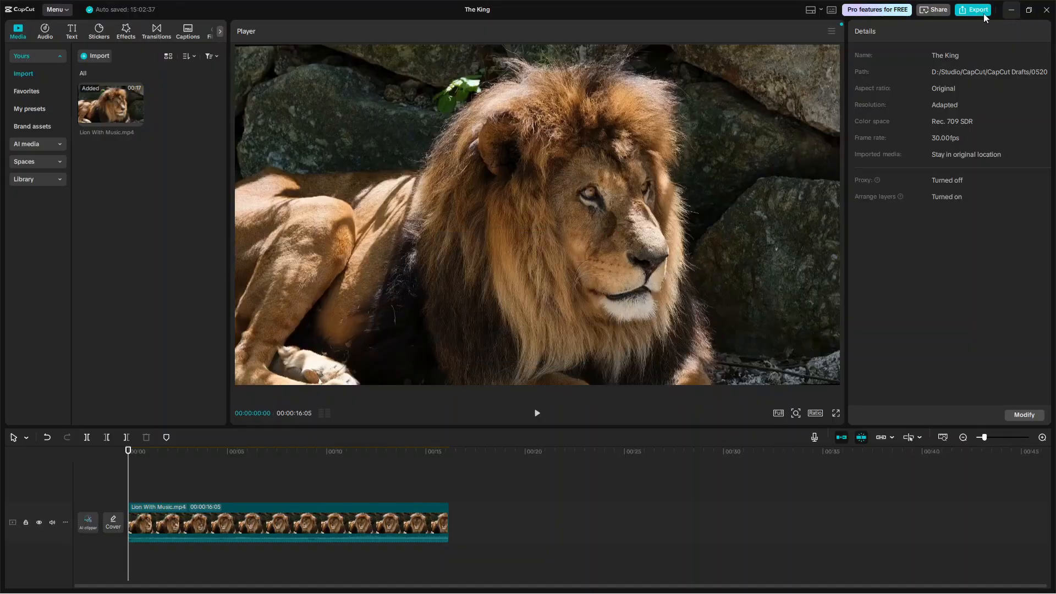
click(974, 10)
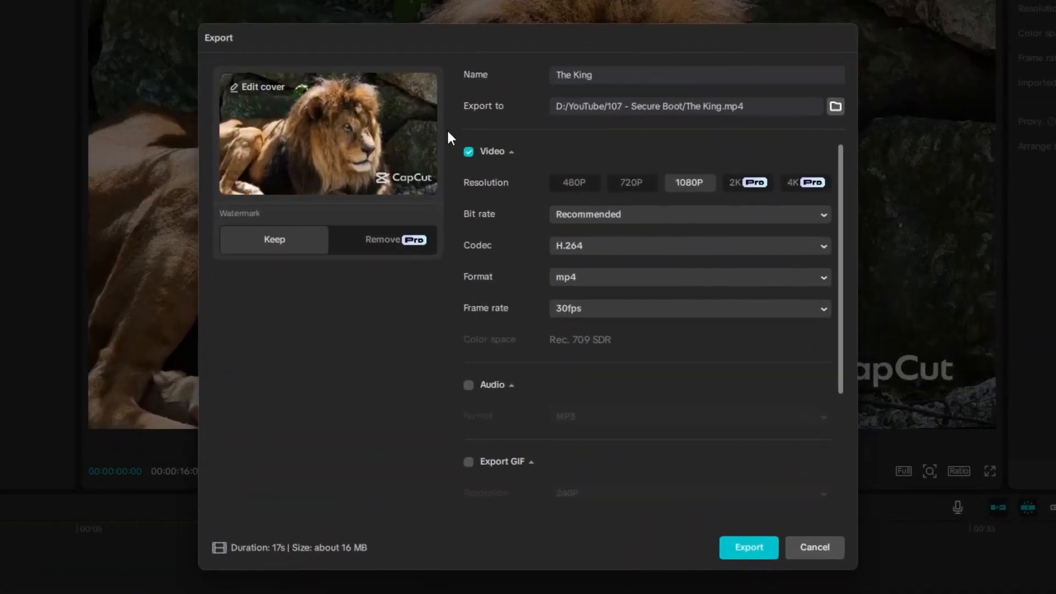
click(382, 238)
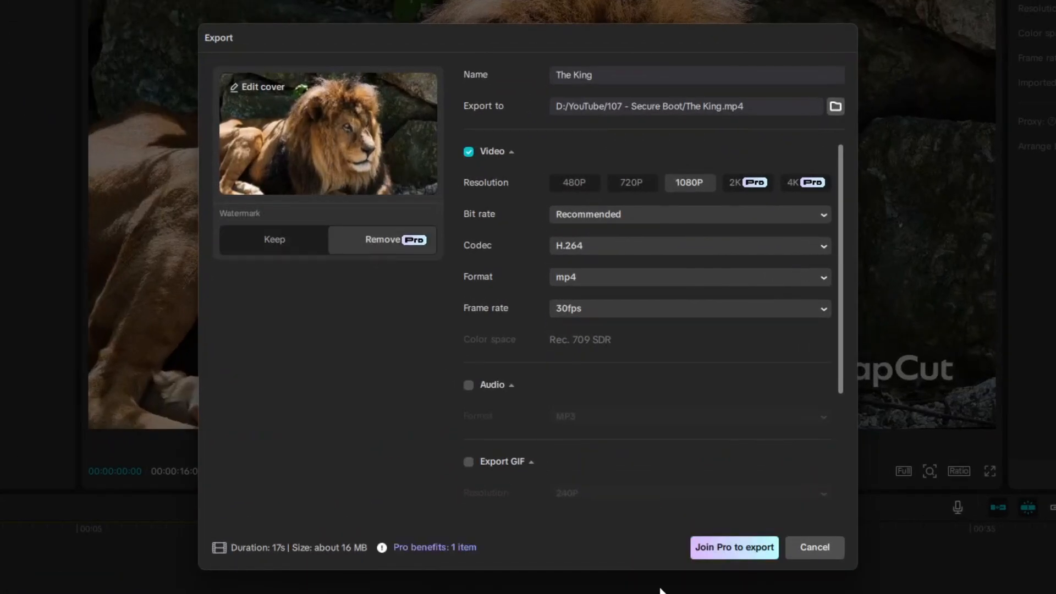
mouse_move(745, 576)
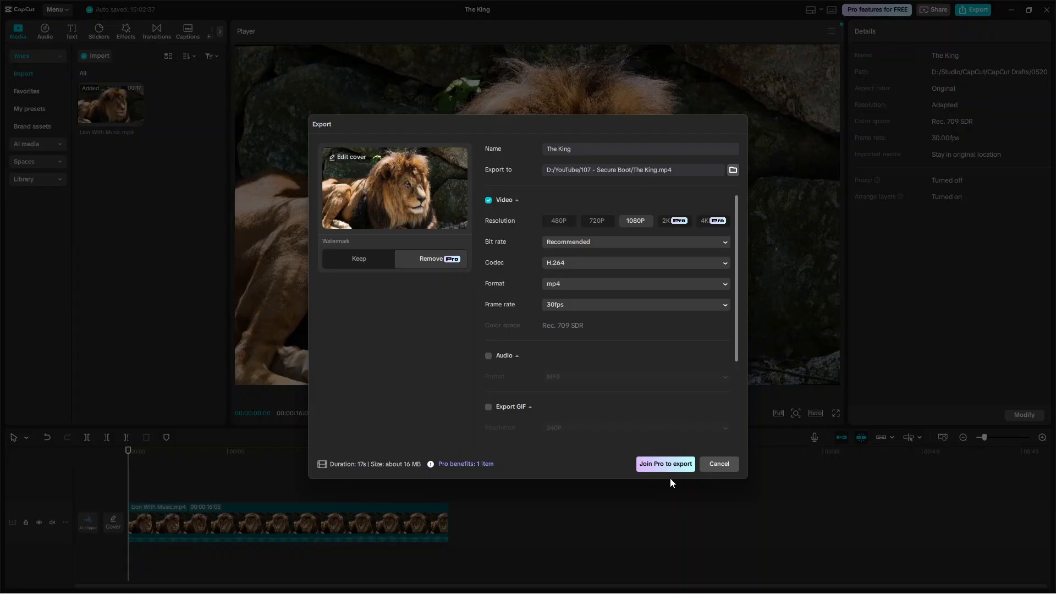
click(718, 463)
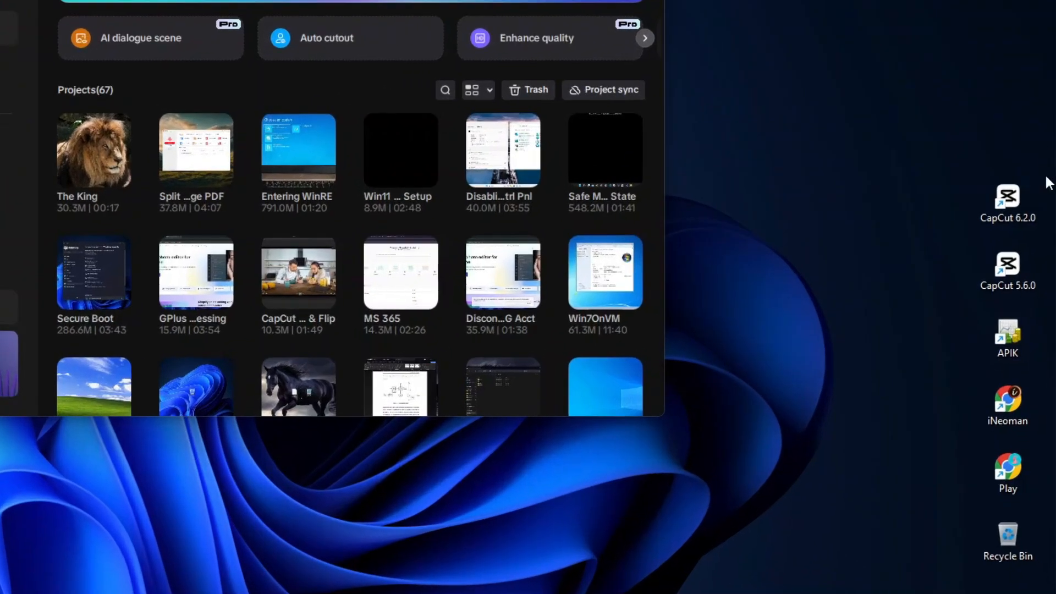
mouse_move(1008, 195)
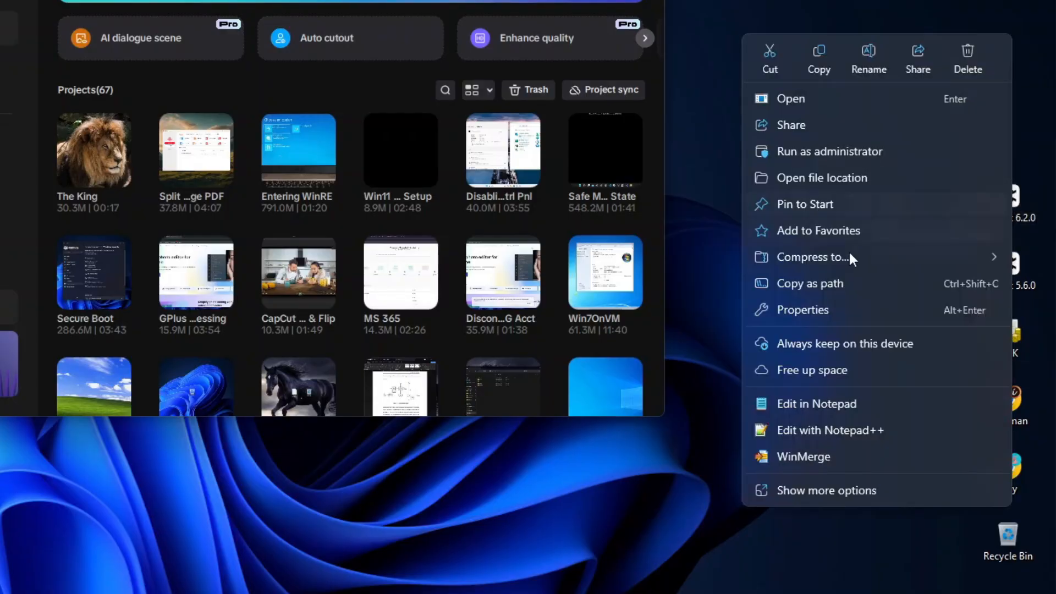
- Reach CapCut's Apps folder via the 6.2.0 shortcut's Properties and Open File Location
click(802, 311)
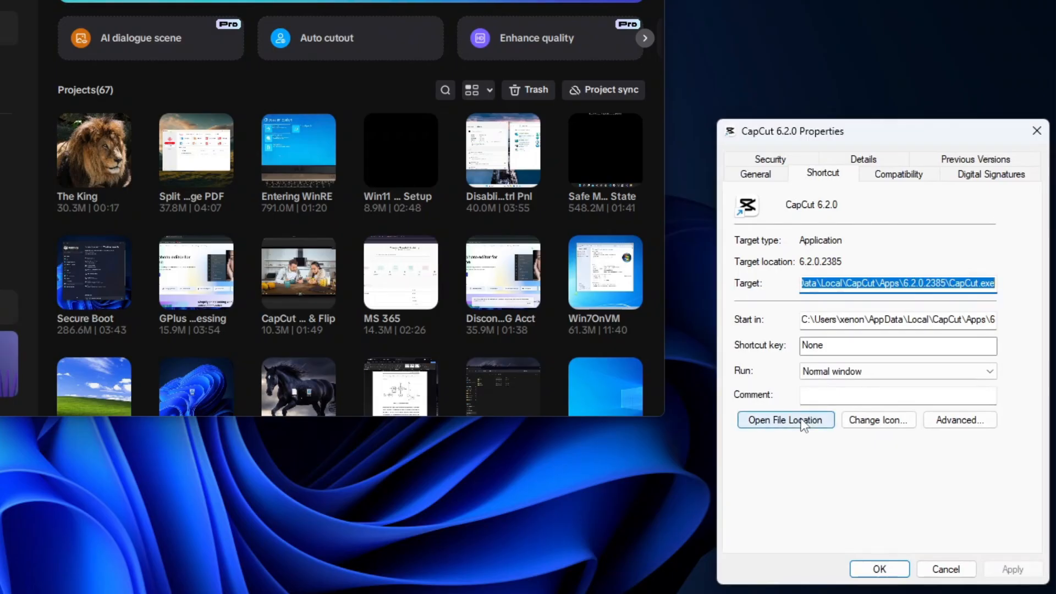
click(786, 419)
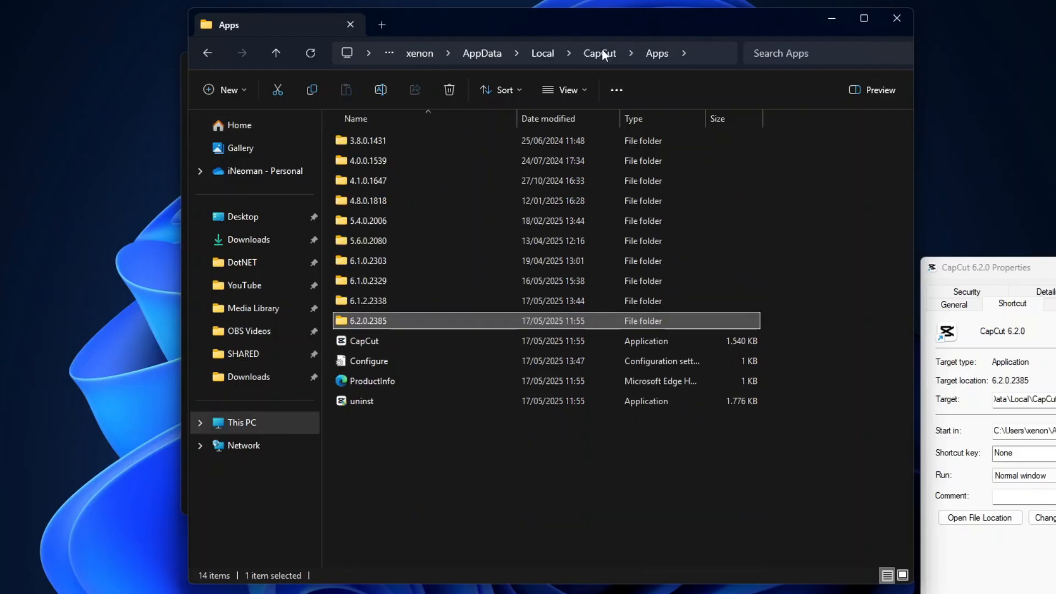
mouse_move(469, 301)
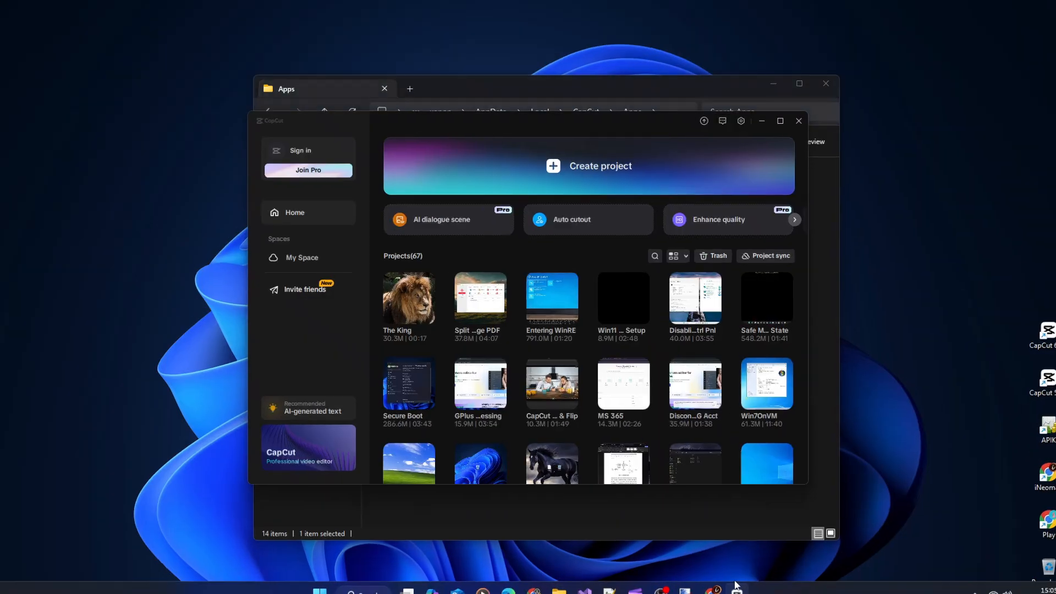
- Reveal the preset save path in CapCut's settings, then cancel the folder picker unchanged
click(741, 121)
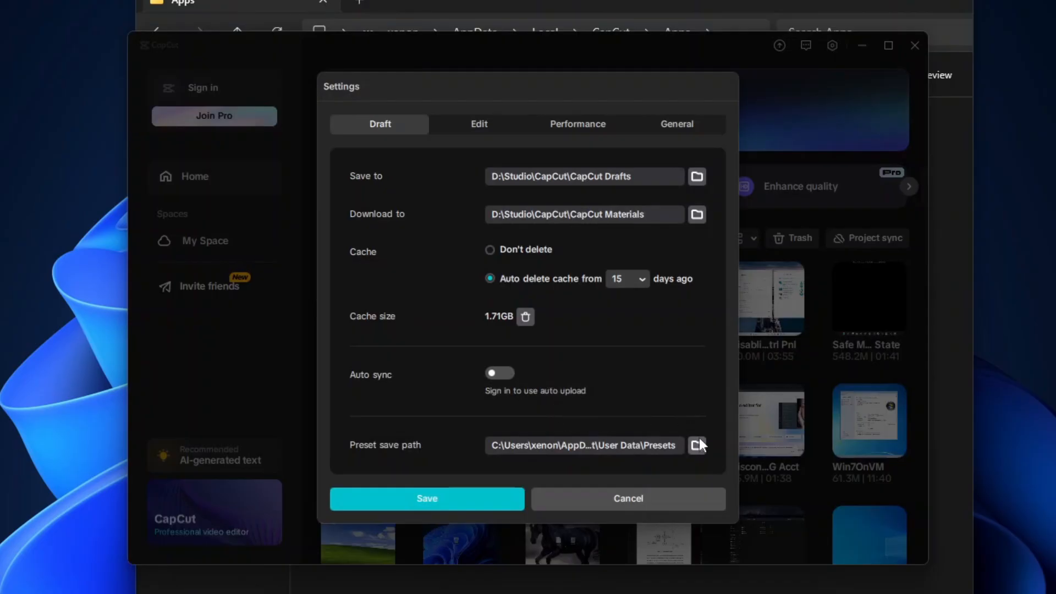
click(697, 444)
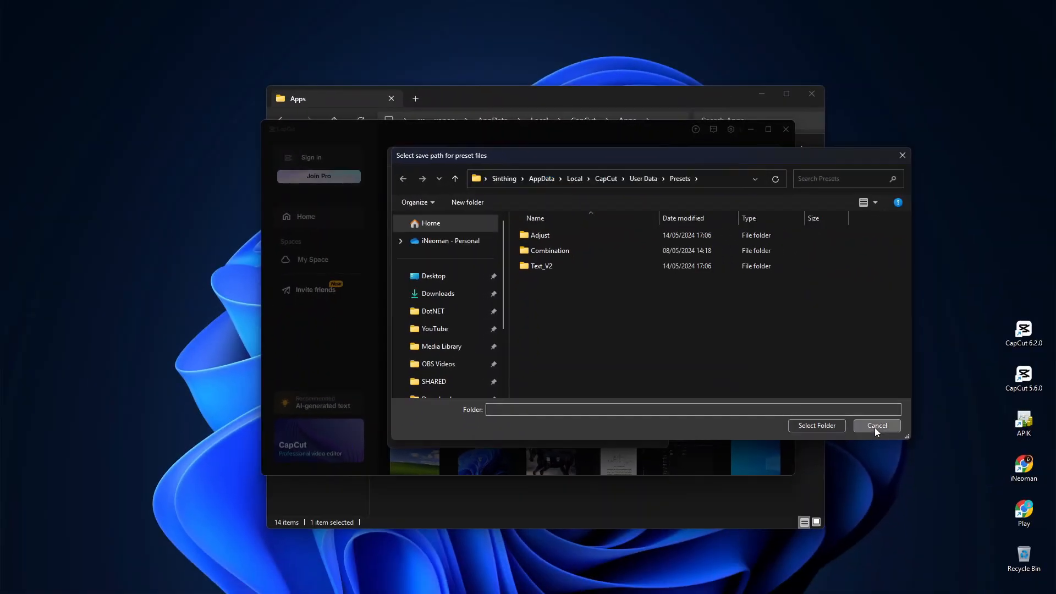
click(876, 425)
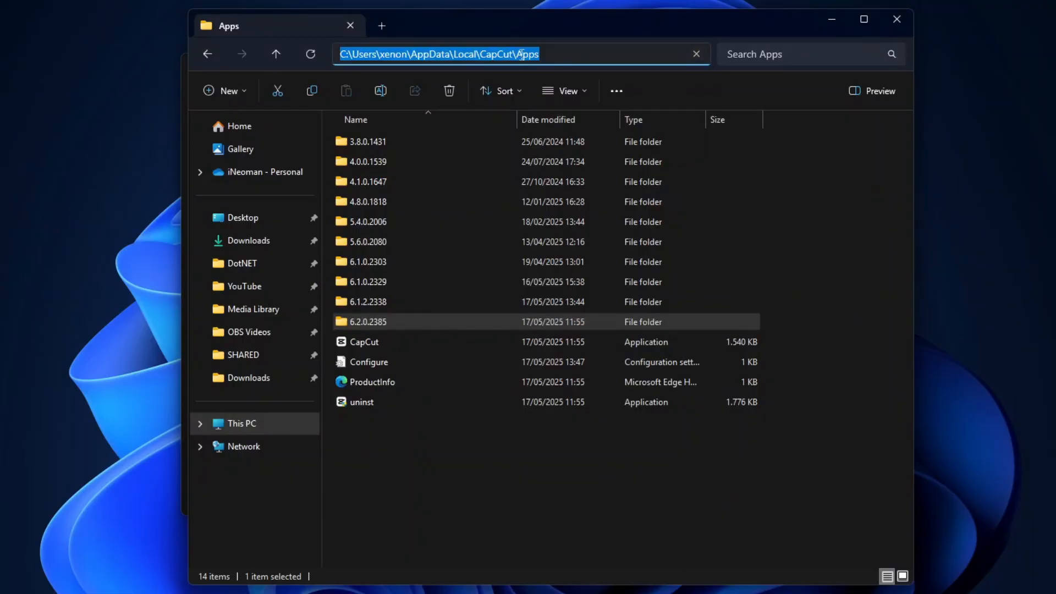
- Navigate from the AppData Presets path up to CapCut's Apps folder
text(C:\Users\xenon\AppData\Local\CapCut\User Data\Presets)
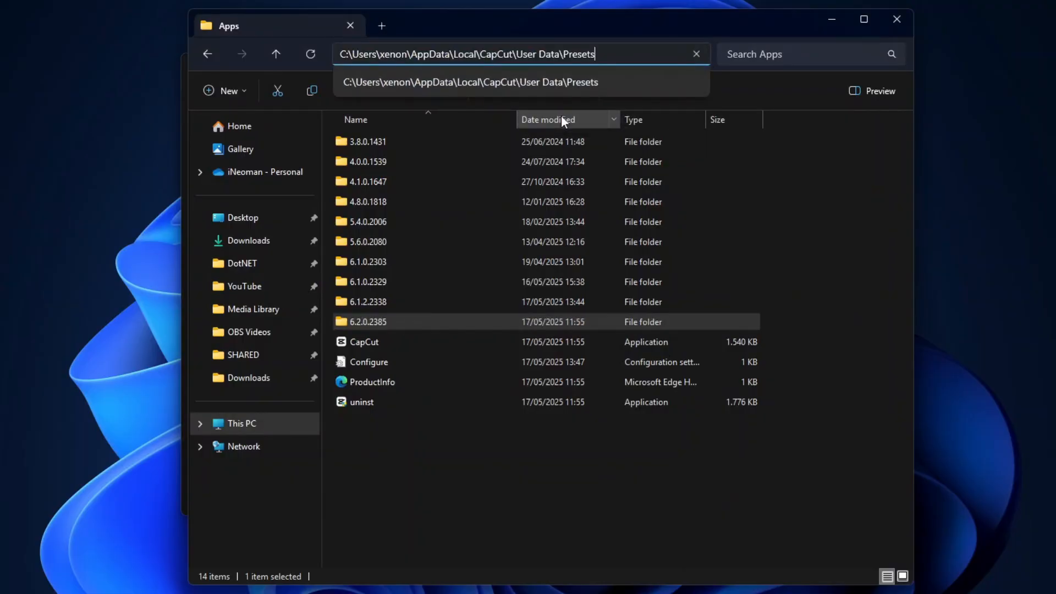
key(Enter)
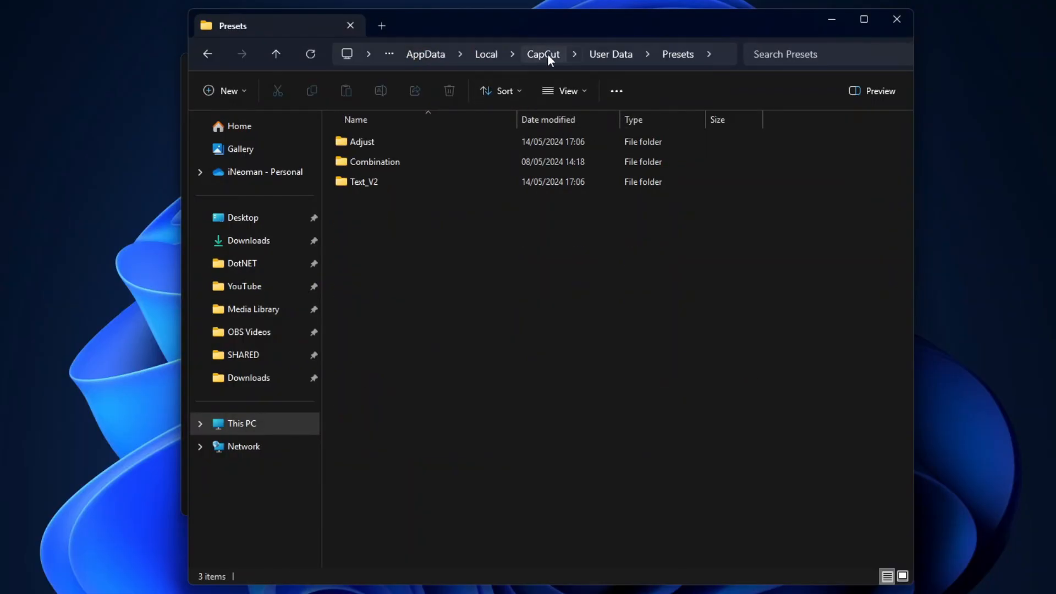
click(542, 54)
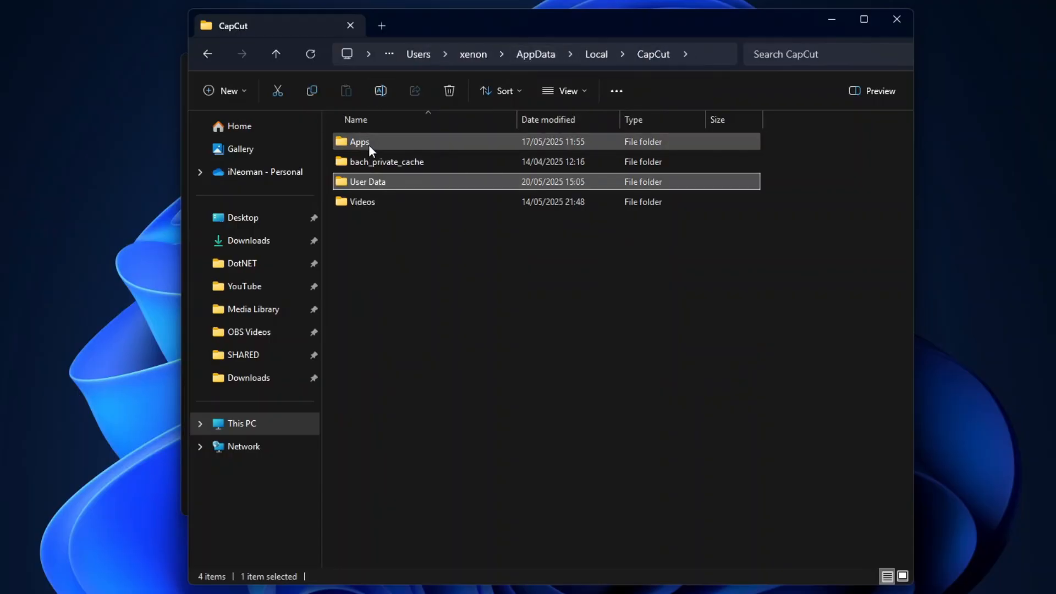
double_click(358, 142)
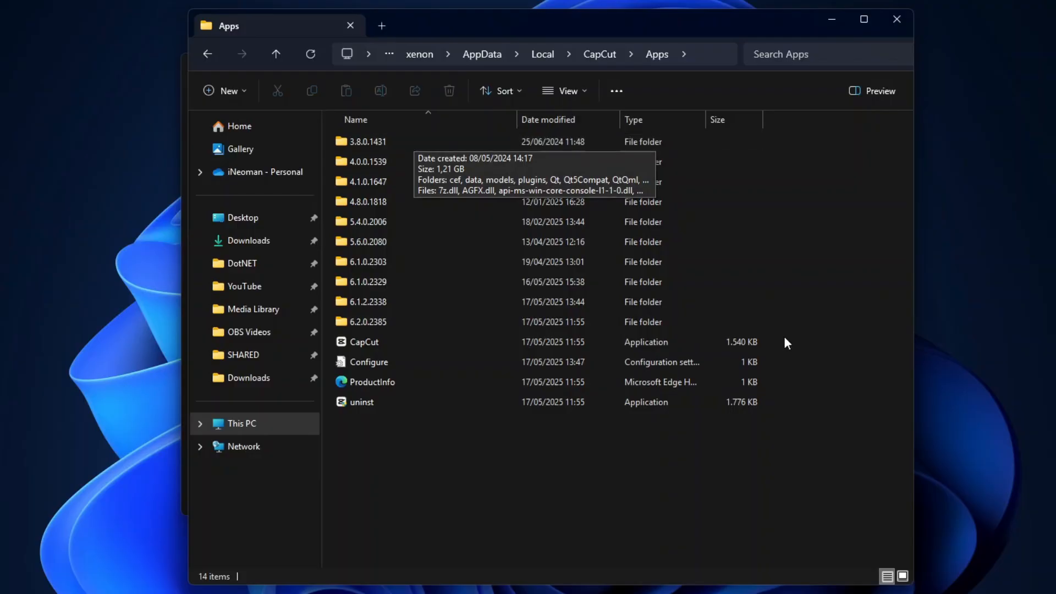
- Enter the 5.6.0.2080 version folder and launch CapCut.exe from it
double_click(366, 341)
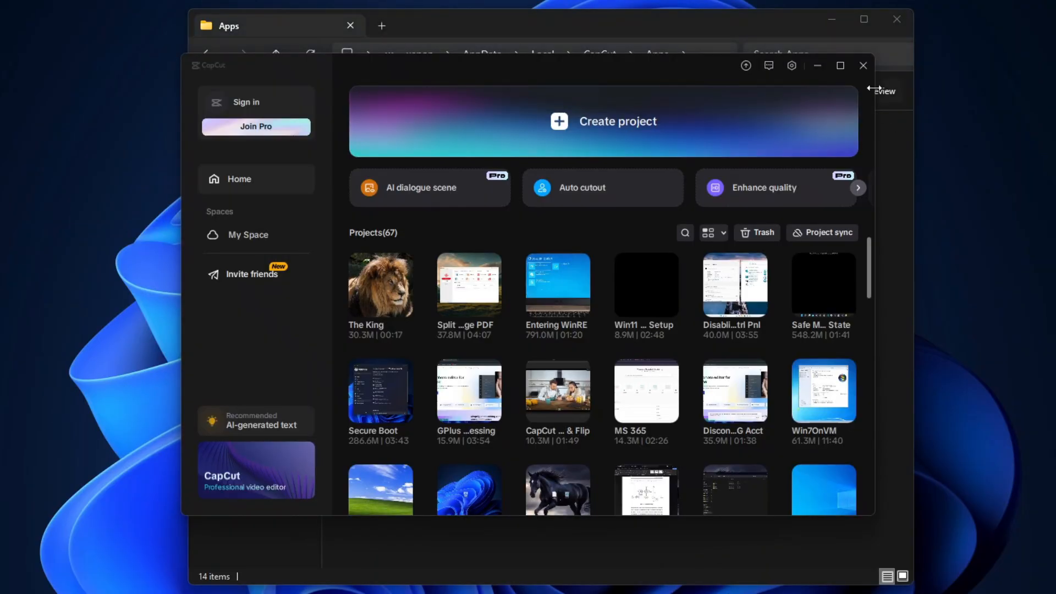
click(863, 64)
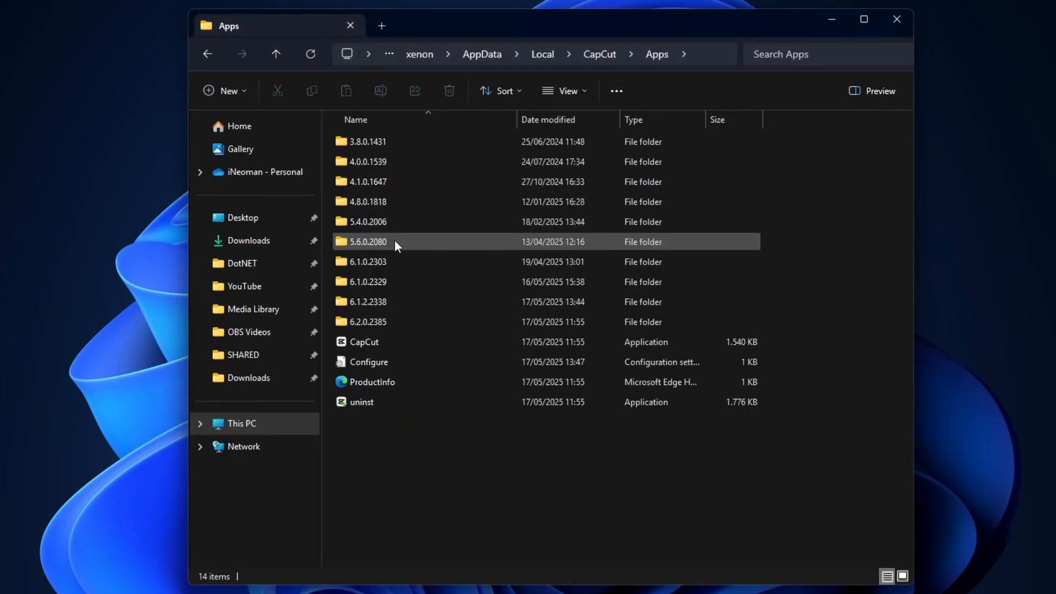
double_click(367, 241)
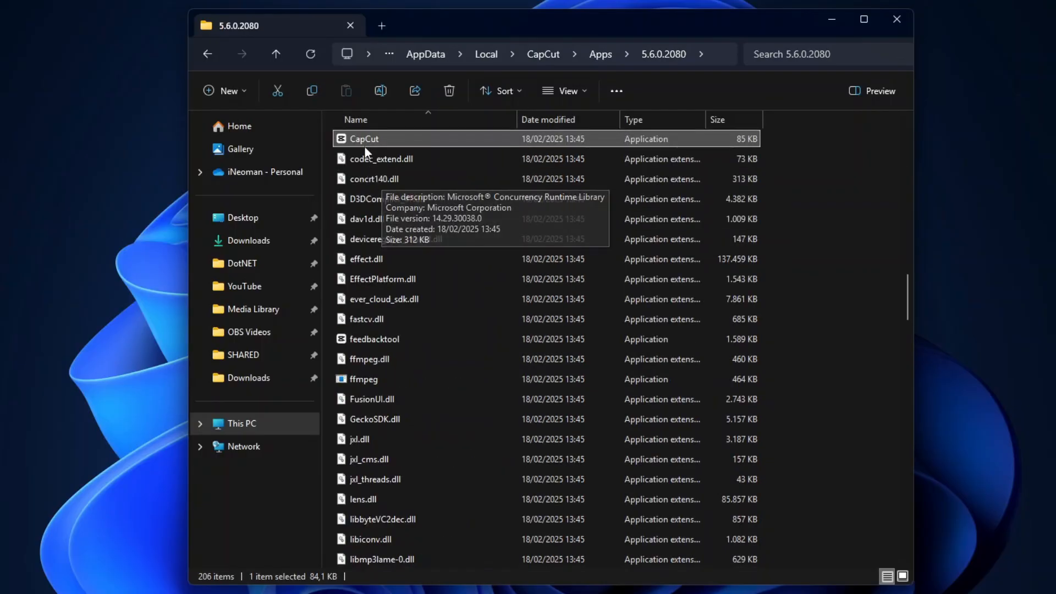
double_click(364, 138)
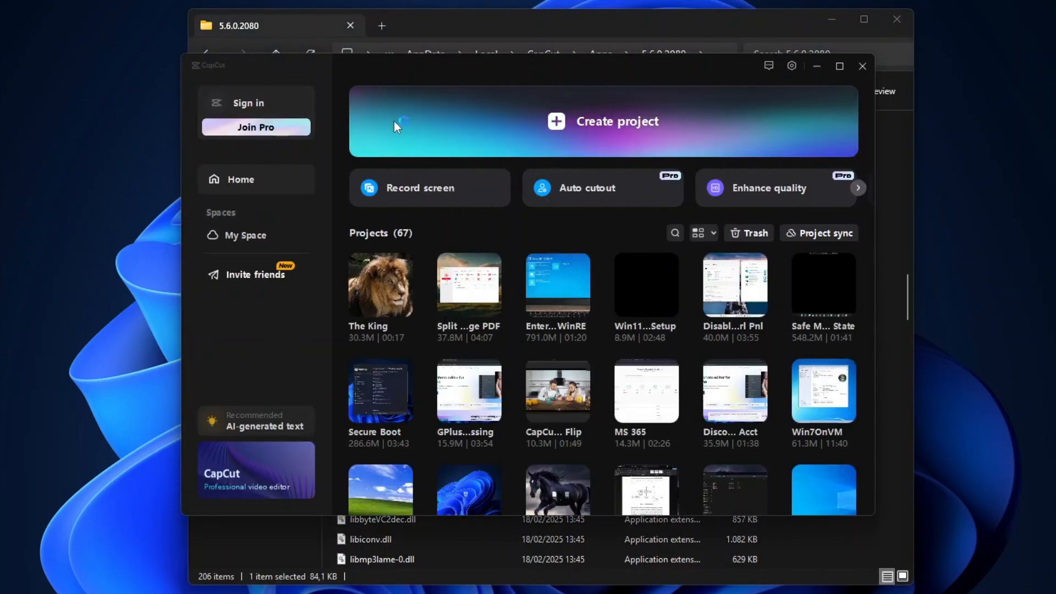
- Verify 5.6.0 is running, then decline the Update needed prompt when The King won't open
click(791, 65)
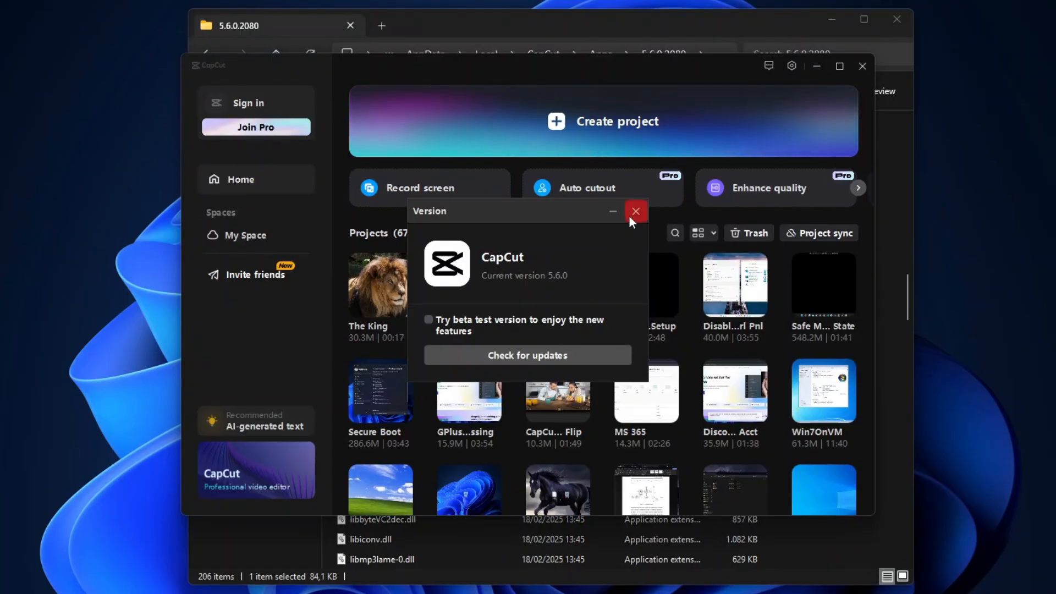
click(635, 211)
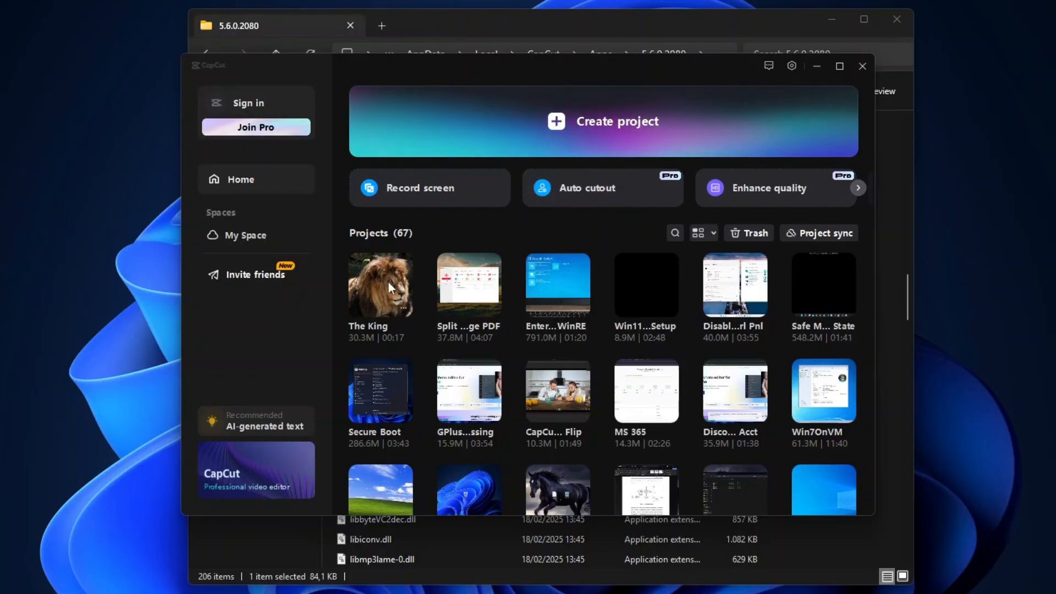
double_click(380, 284)
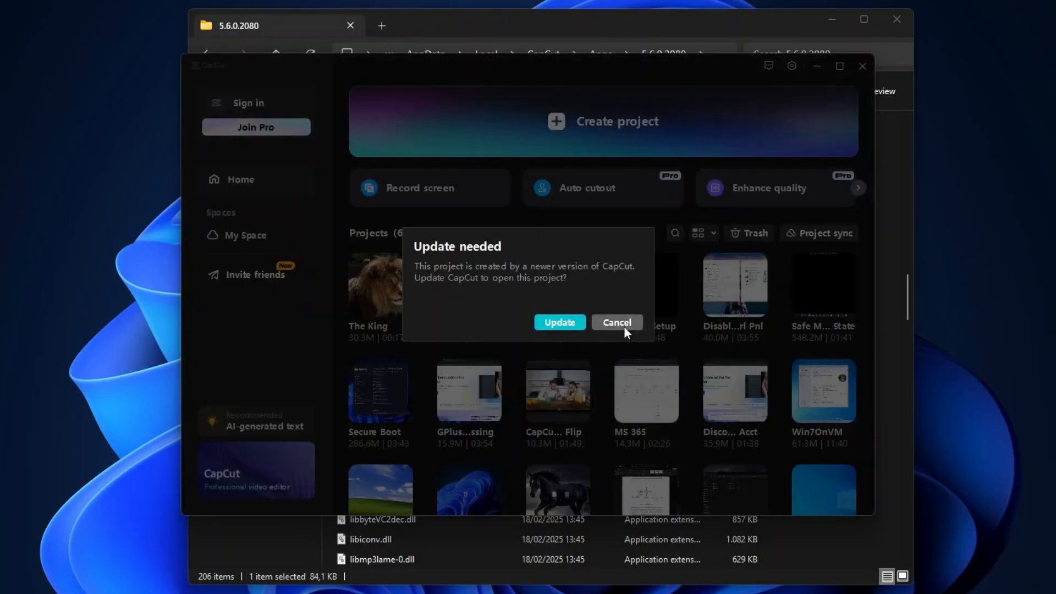
click(615, 323)
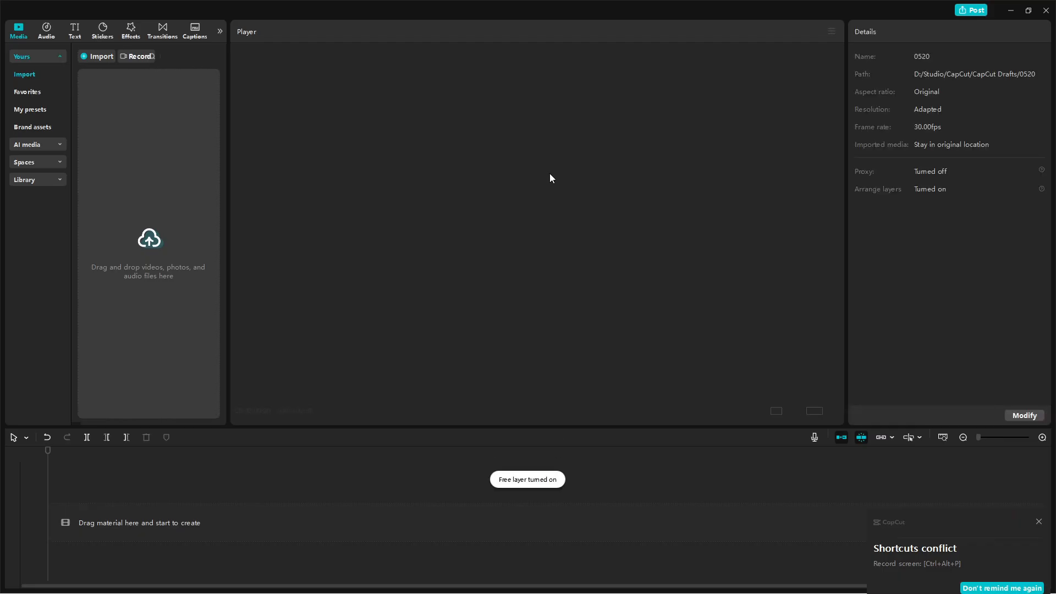
- Rename the new empty project to Abc through its project name settings
click(1023, 416)
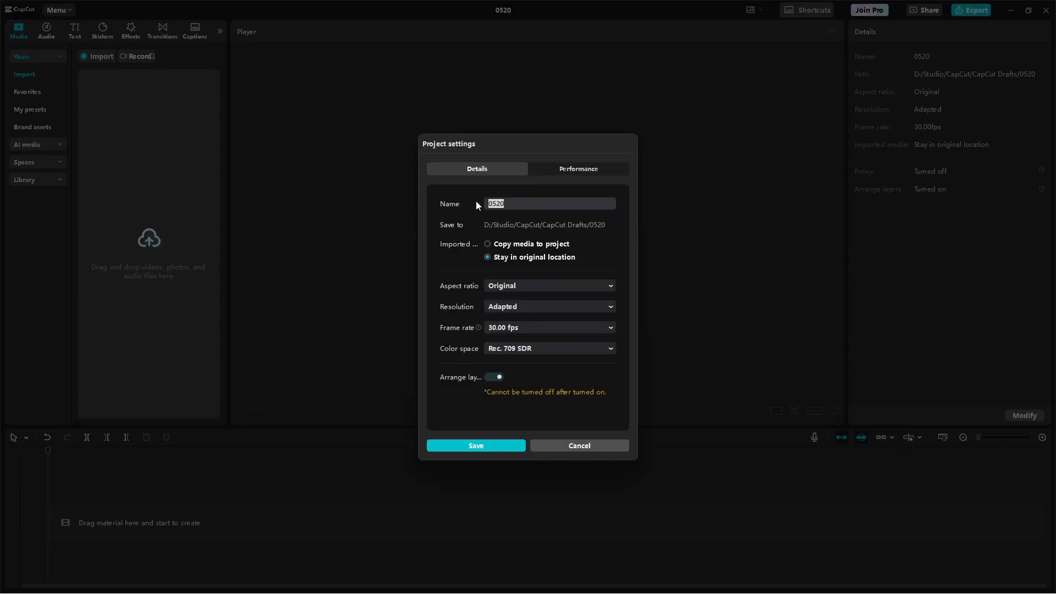
click(475, 445)
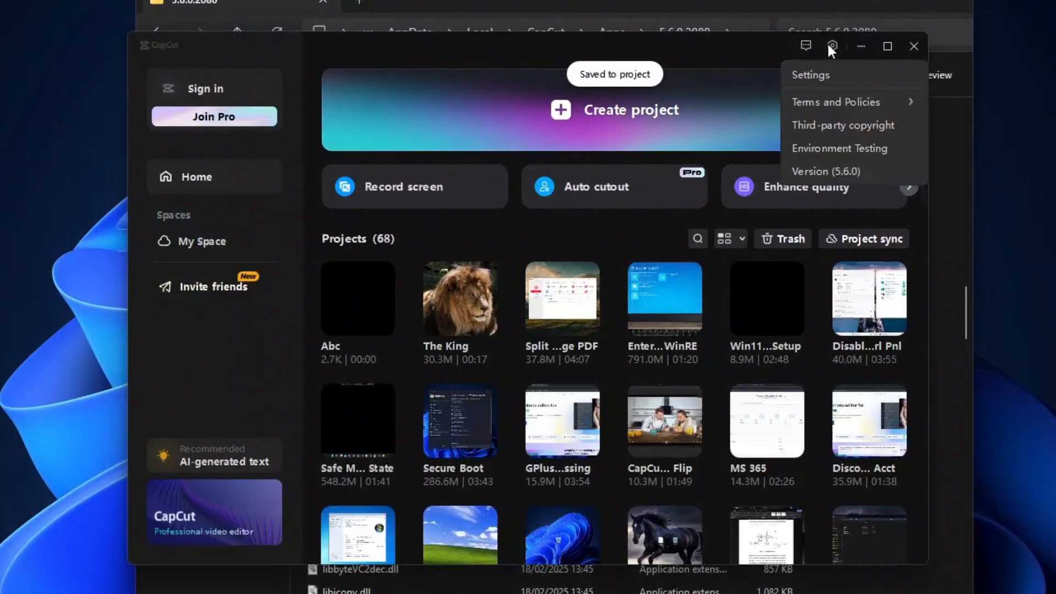
- Show the drafts save folder from CapCut's settings, confirming it holds the Abc folder
click(811, 74)
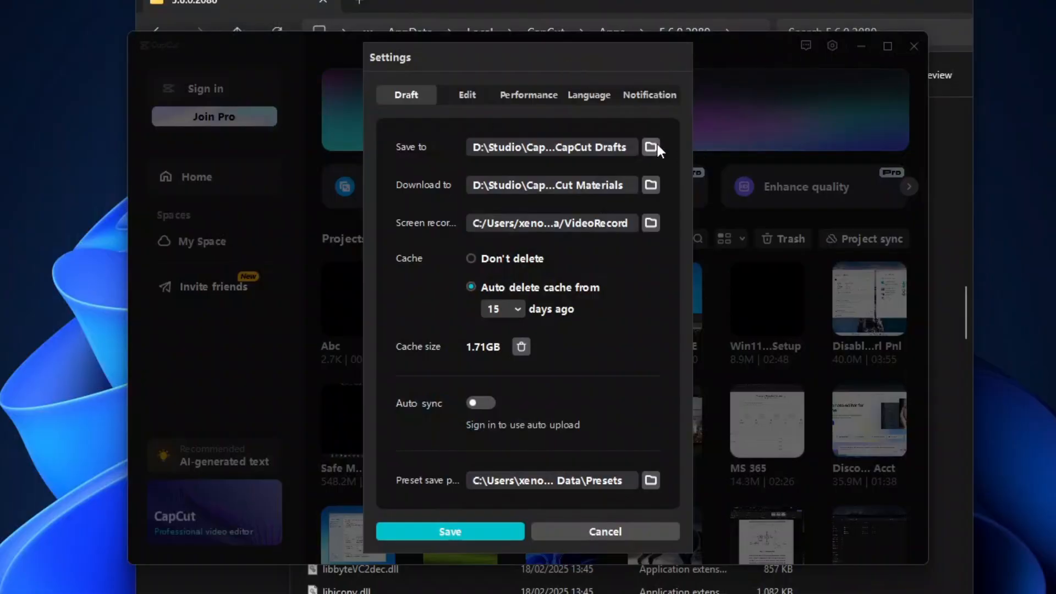
click(650, 146)
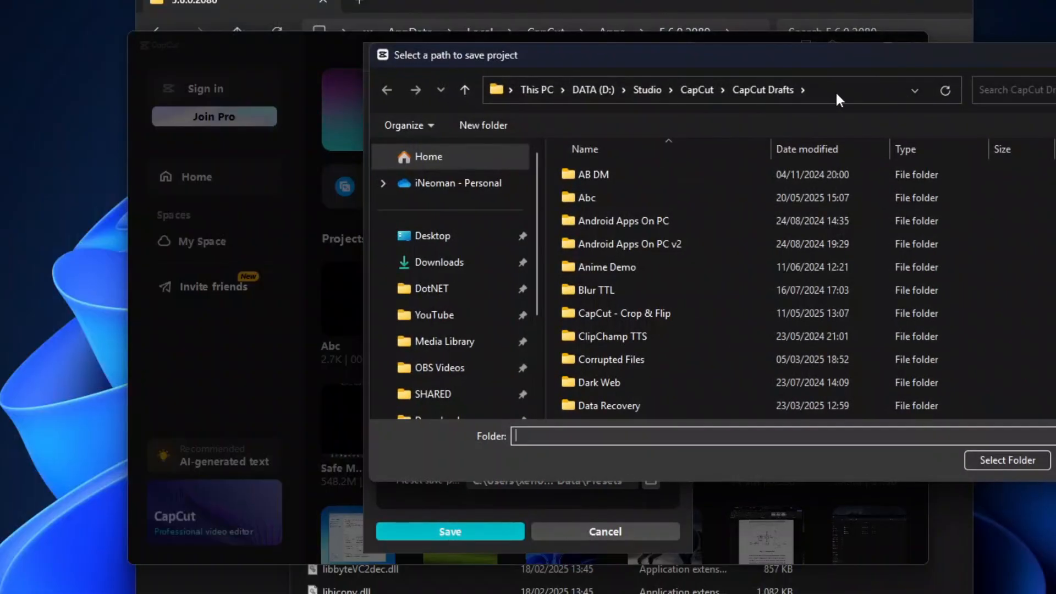
right_click(606, 89)
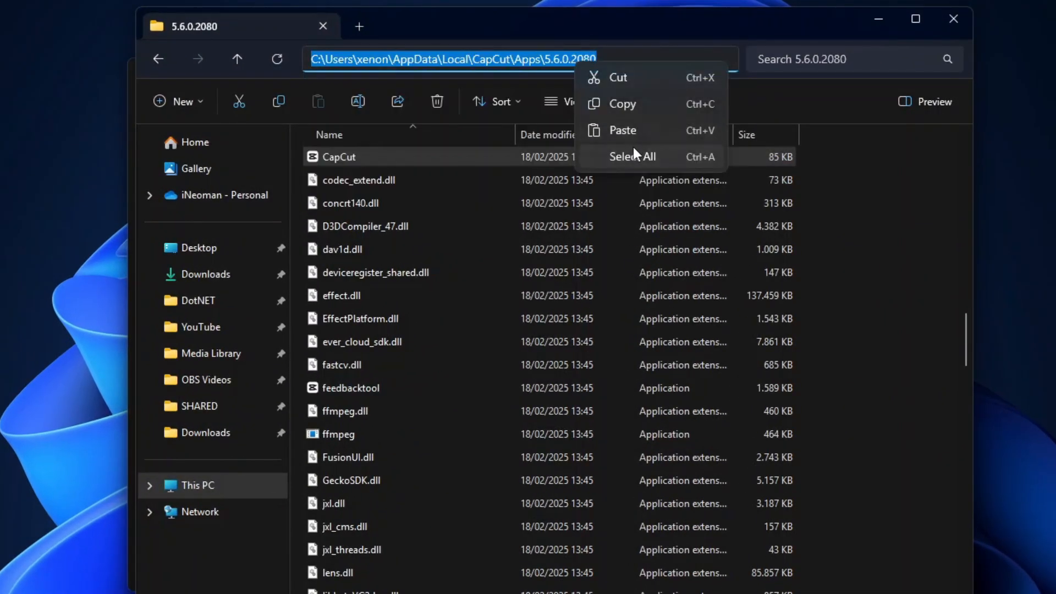
- Go to D:\Studio\CapCut\CapCut Drafts in the address bar
text(D:\Studio\CapCut\CapCut Drafts)
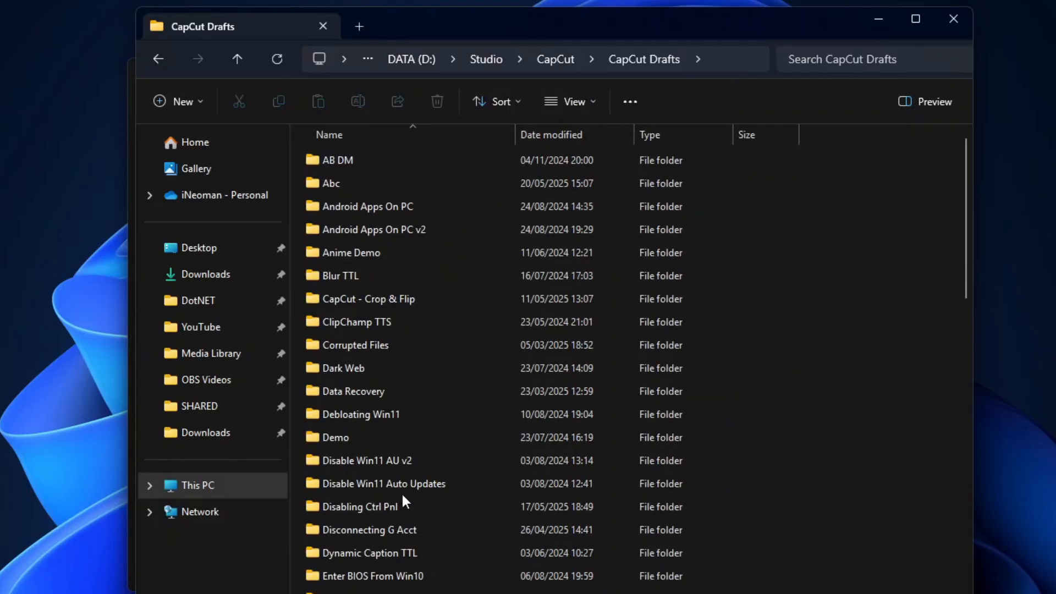
- Enter the Abc project folder containing draft_content.json
click(344, 184)
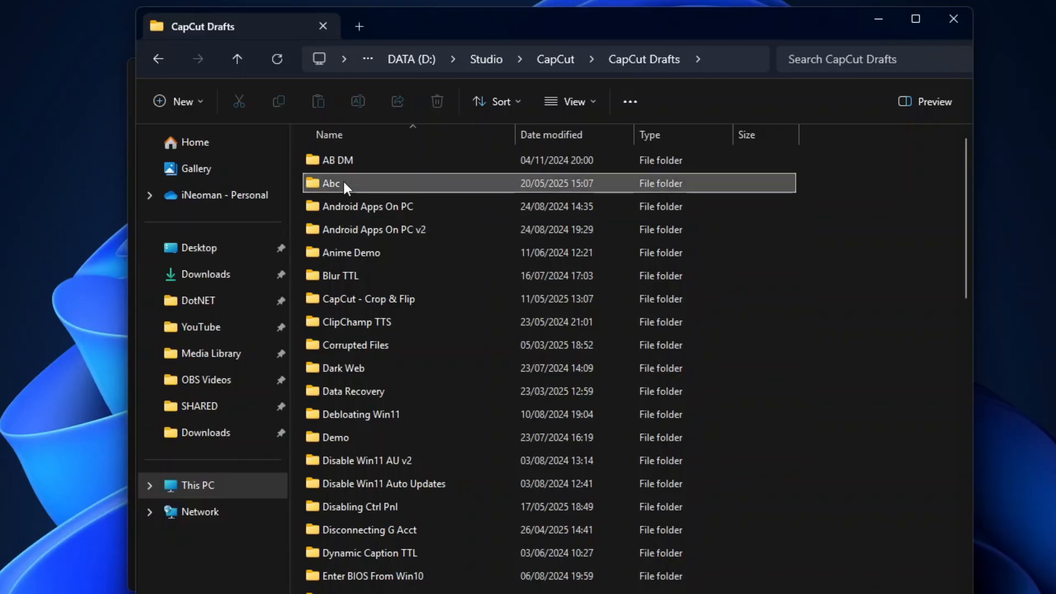
double_click(332, 184)
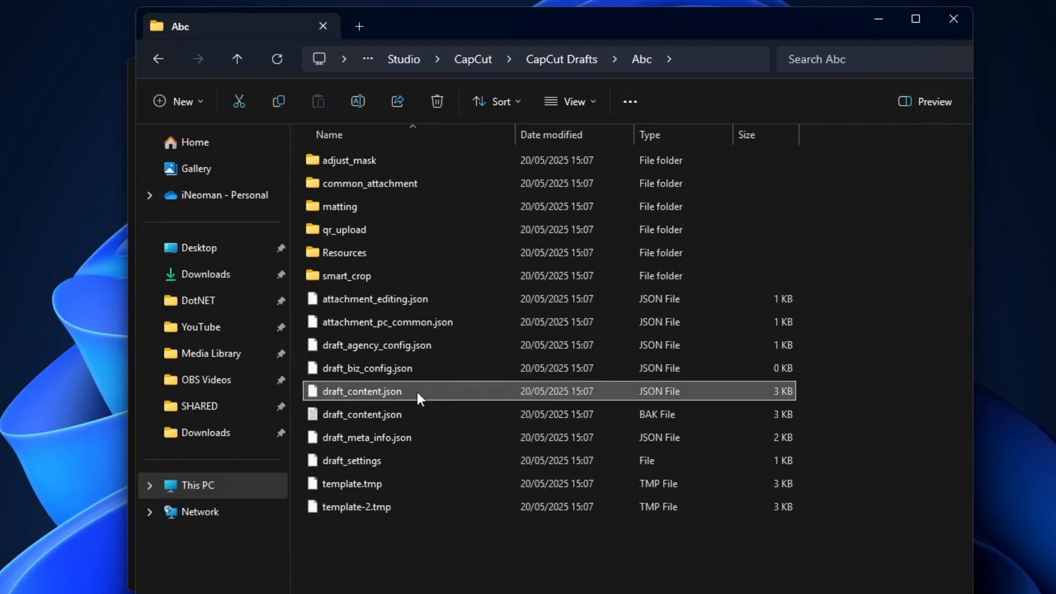
- View draft_content.json in Notepad, locate new_version and copy its value 129.0.0
double_click(362, 390)
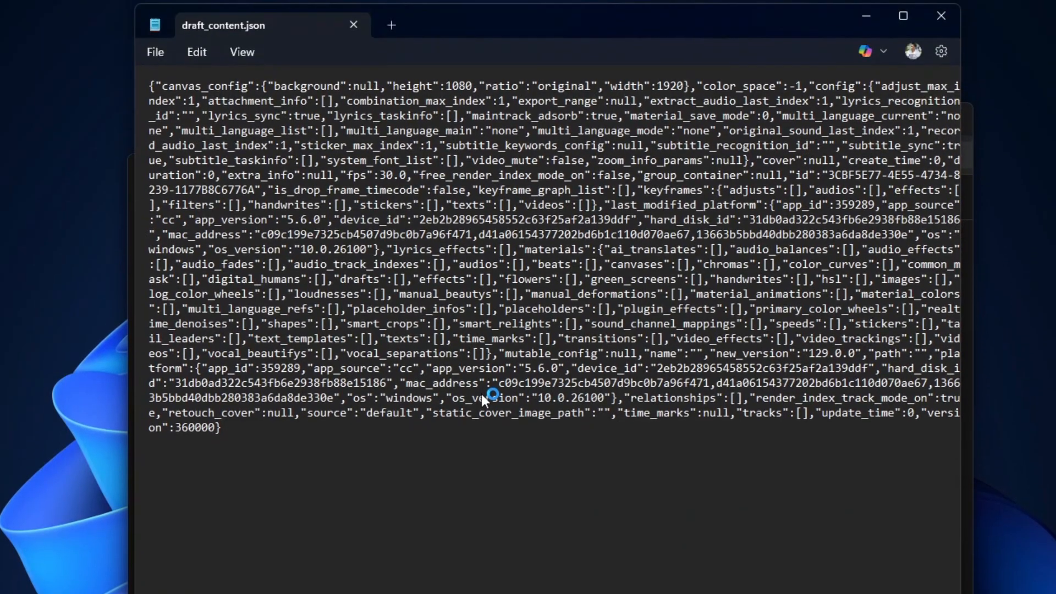
click(196, 52)
text(new_version)
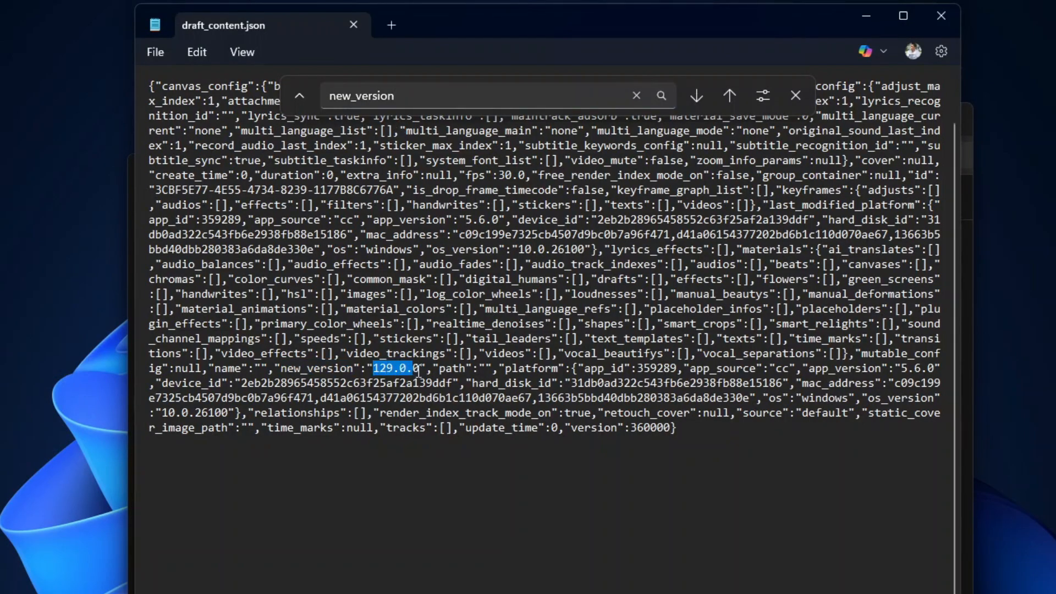
right_click(394, 369)
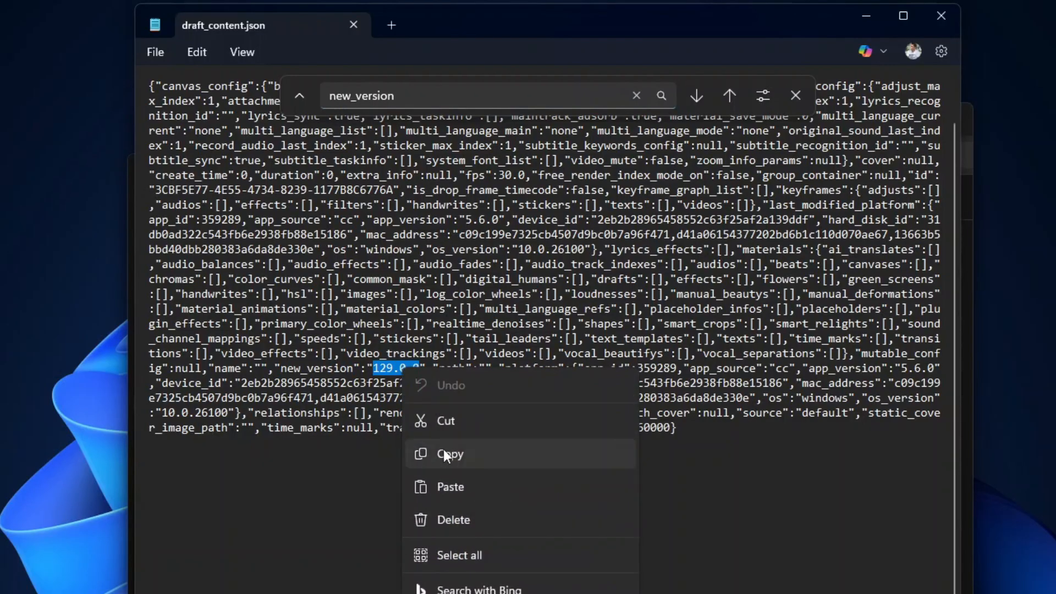
click(444, 459)
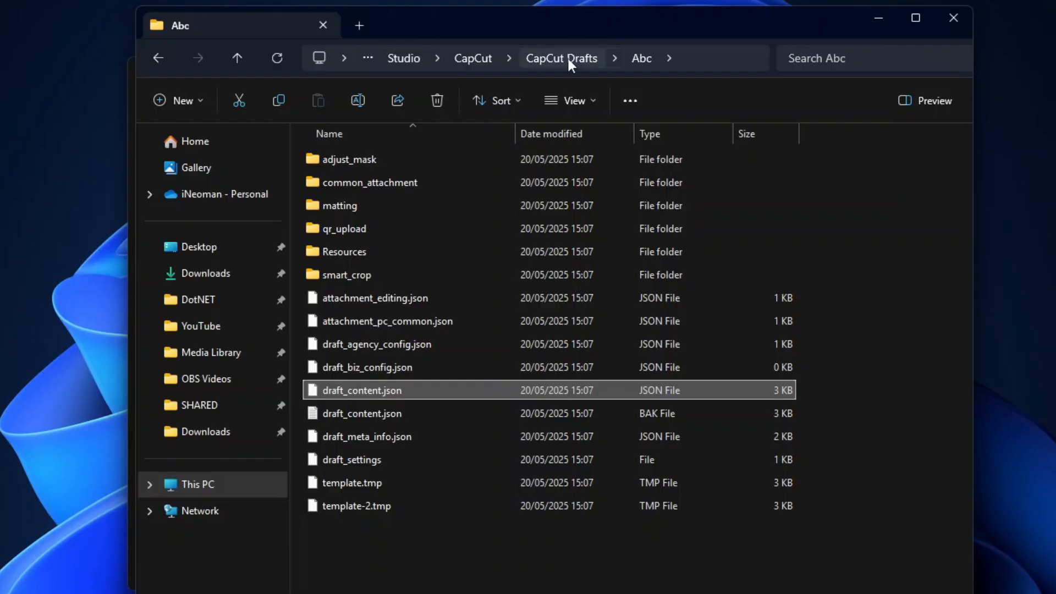
- Return to CapCut Drafts, enter The King folder and show the context menu for its draft_content.json
click(560, 58)
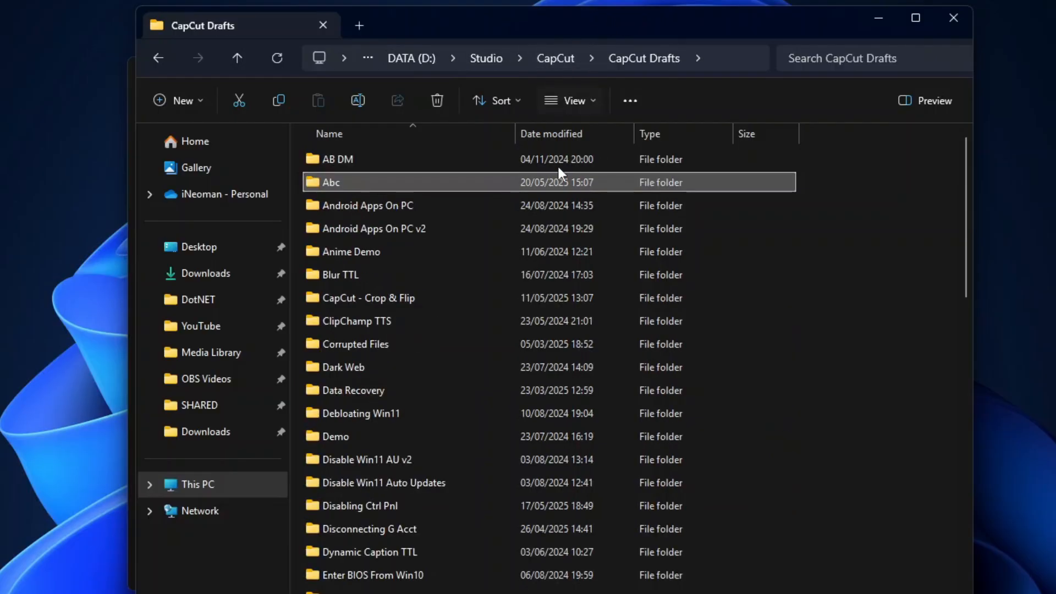
scroll(down, 3)
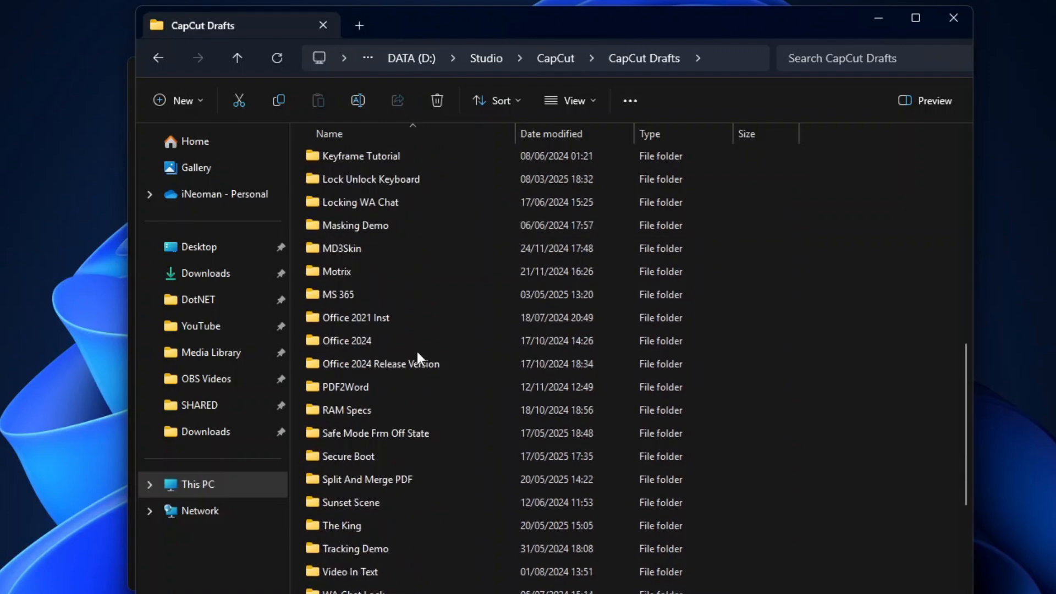
double_click(339, 526)
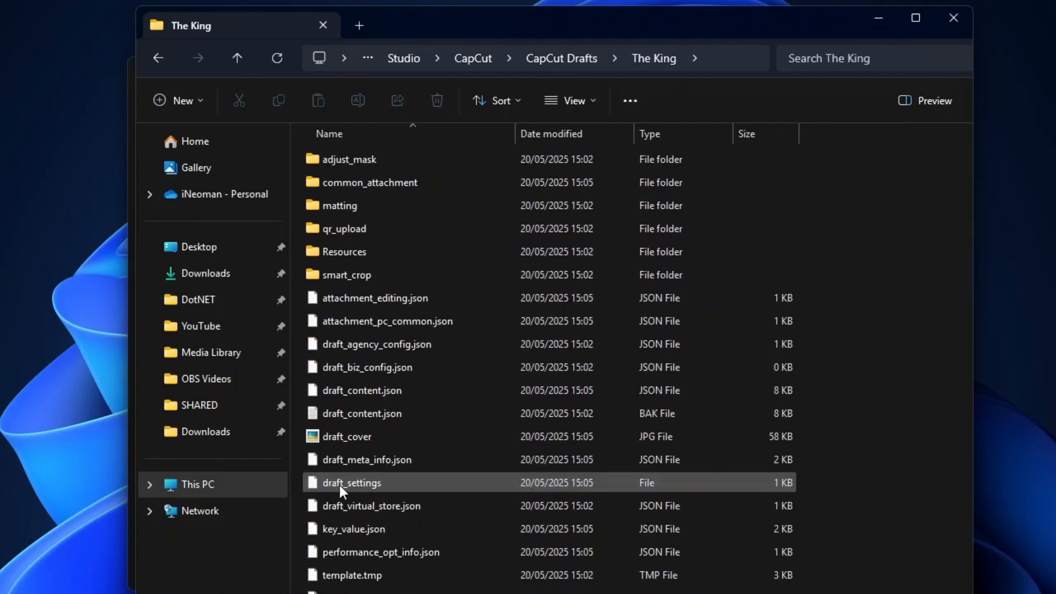
click(362, 389)
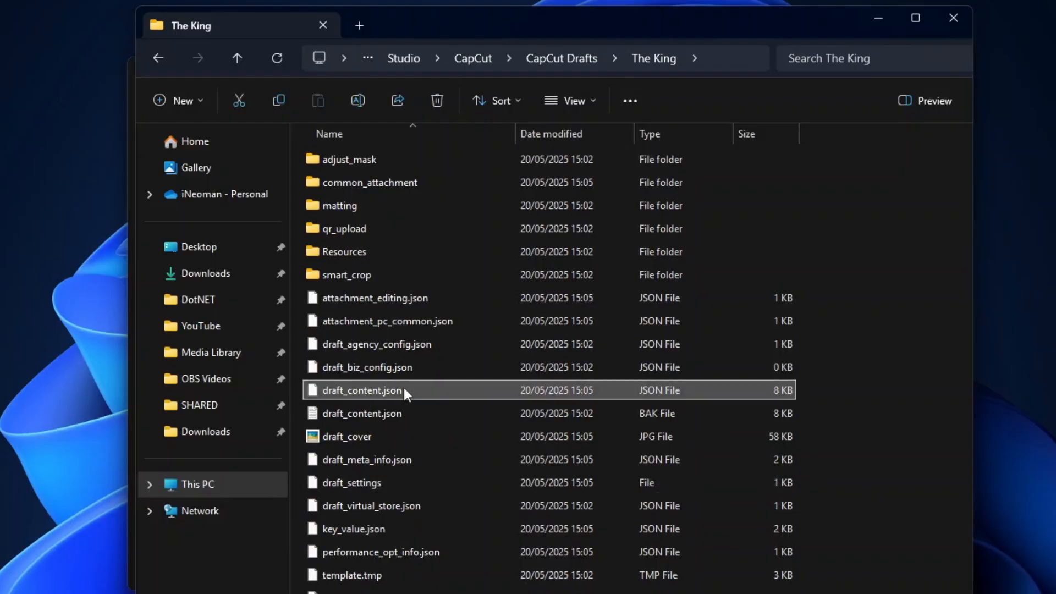
right_click(362, 390)
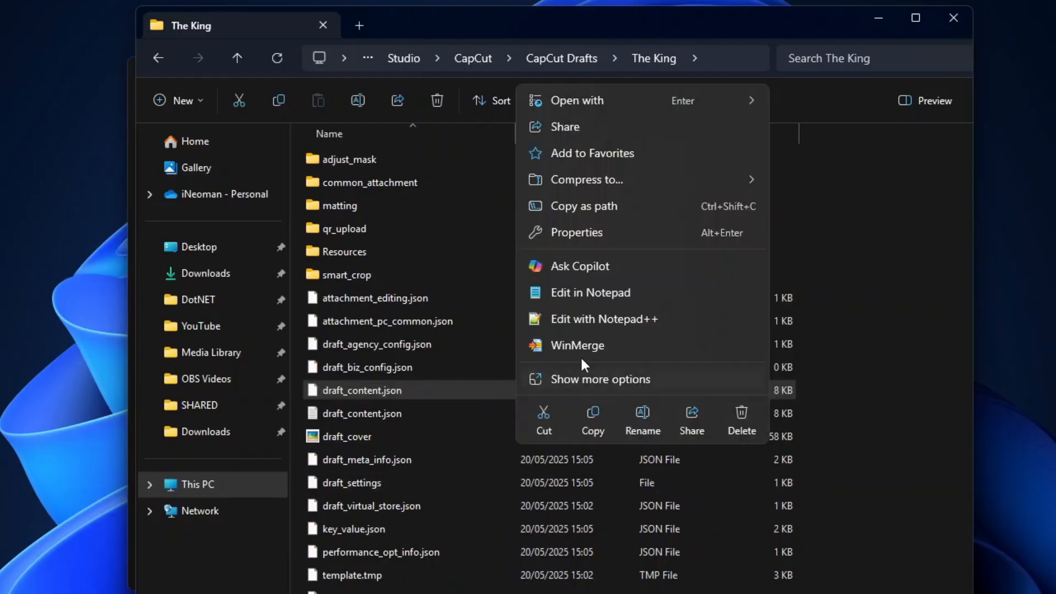
- Edit draft_content.json in Notepad and set up replacing new_version 135.0.0 with 129.0.0
click(589, 293)
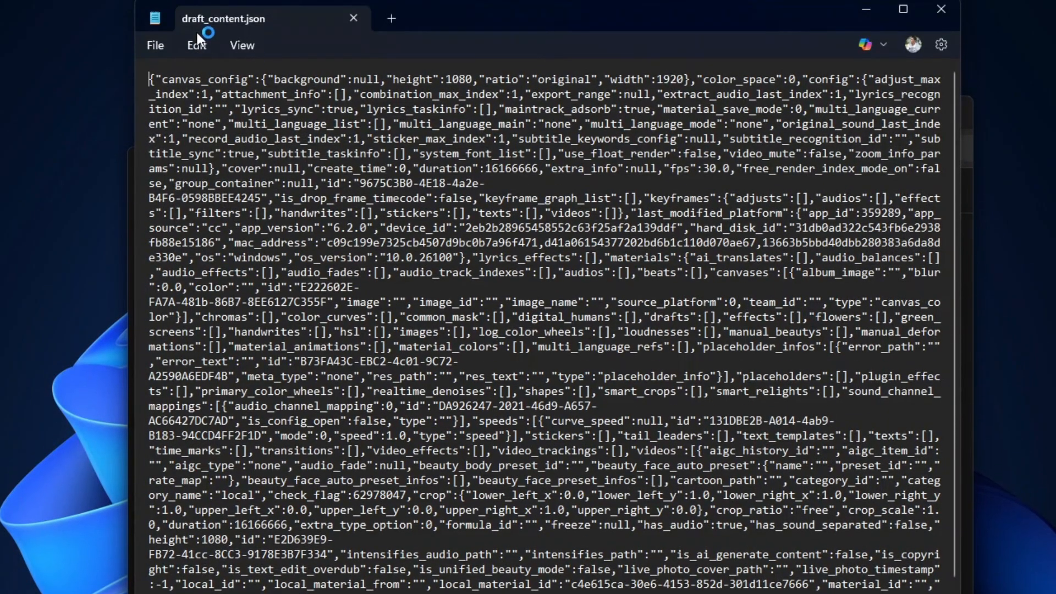
key(Ctrl+h)
text(new_version)
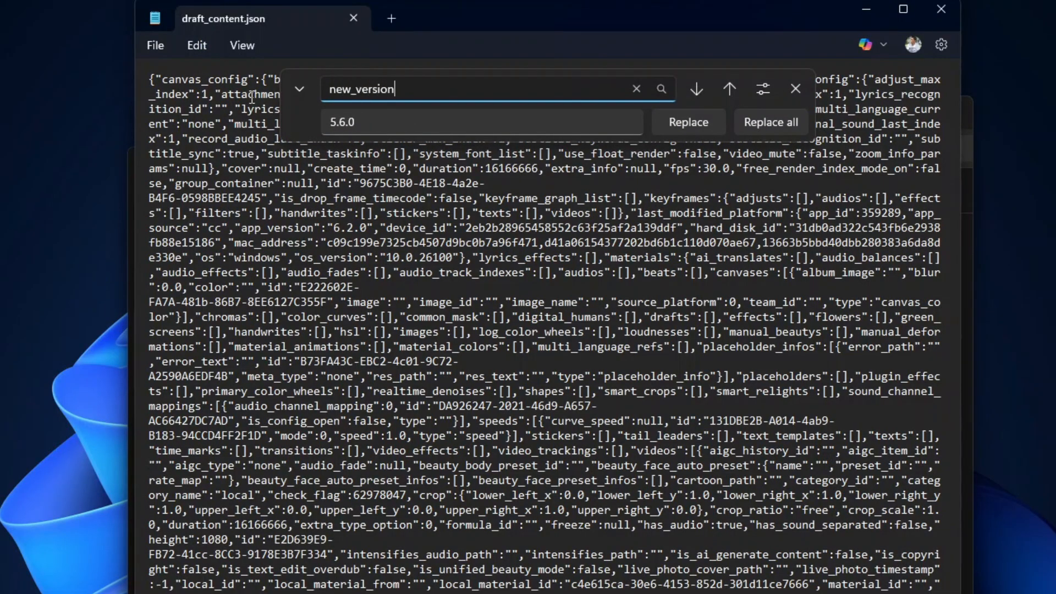
scroll(down, 3)
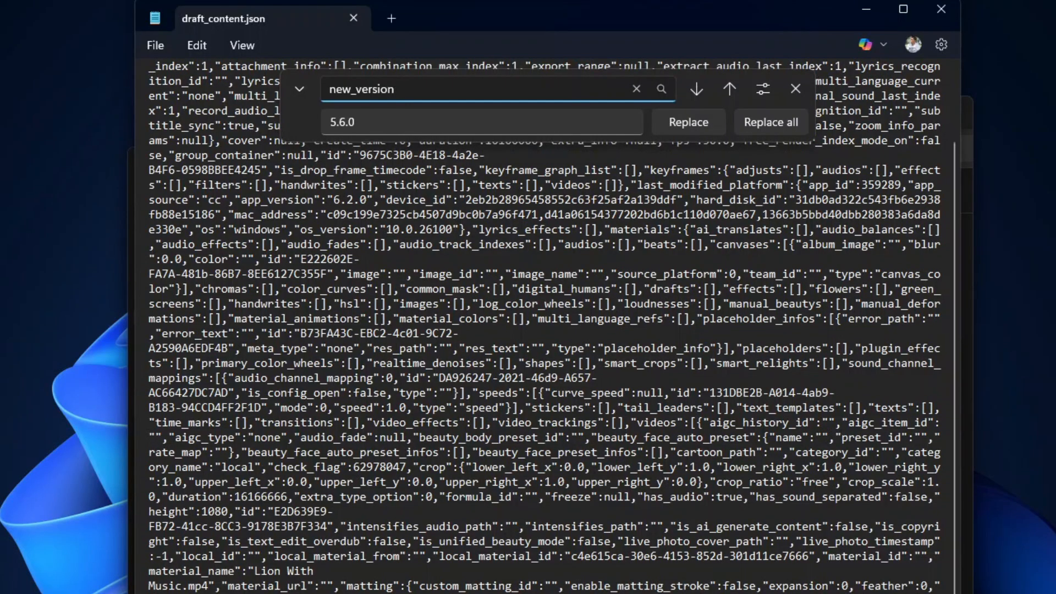
click(697, 88)
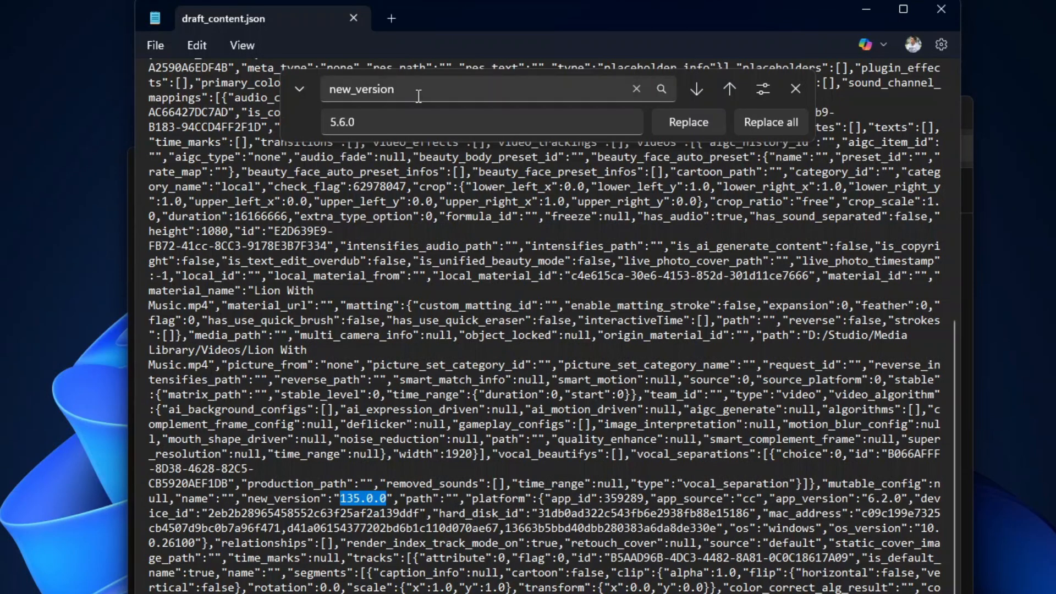
text(135.0.0)
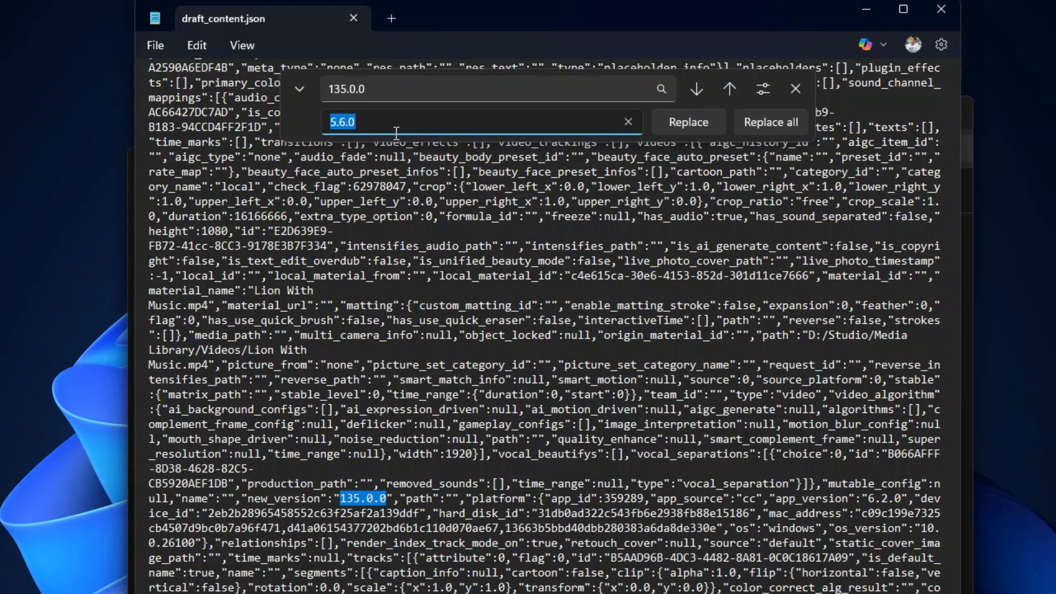
text(129.0.0)
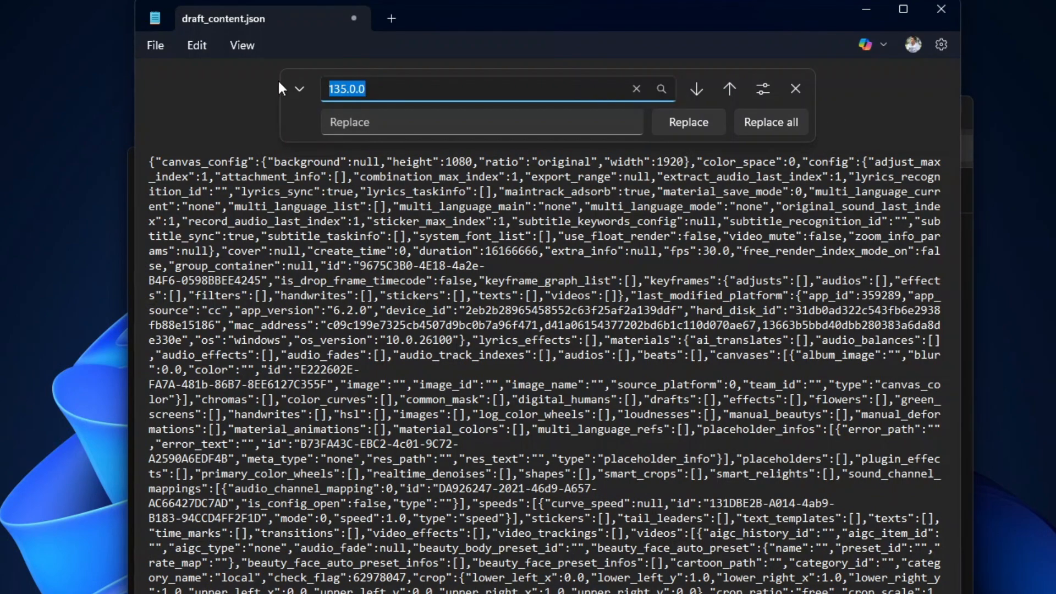
- Locate app_version and replace every 6.2.0 with 5.6.0, then return to CapCut's project home
text(app_version)
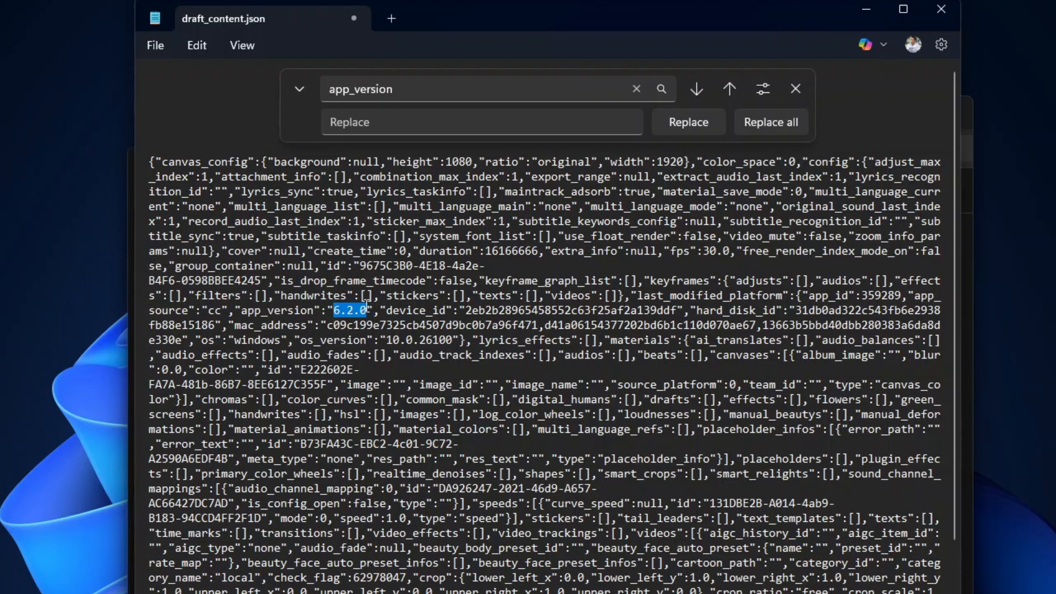
mouse_move(367, 369)
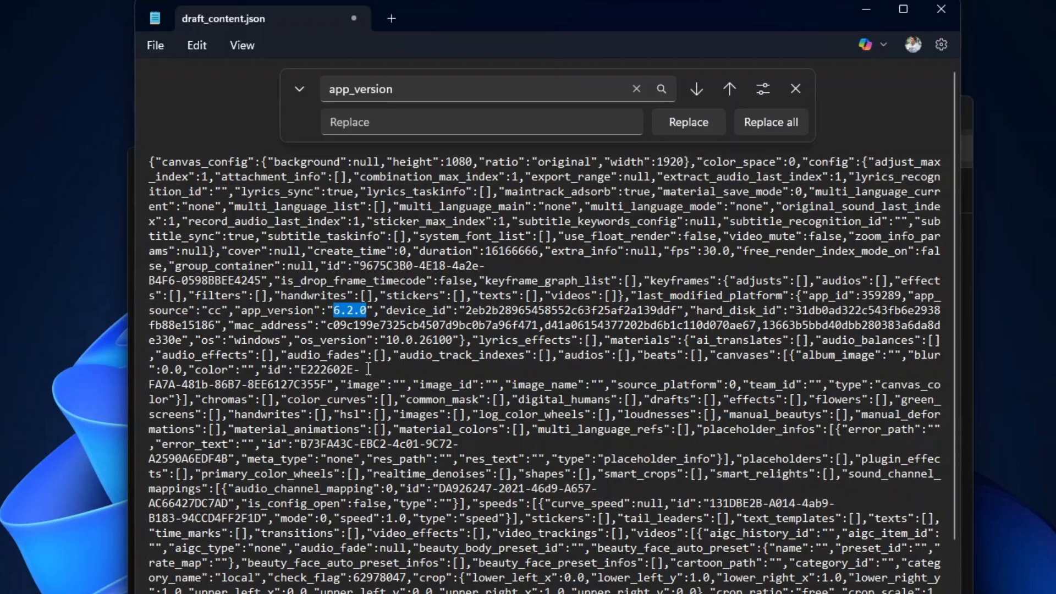
text(6)
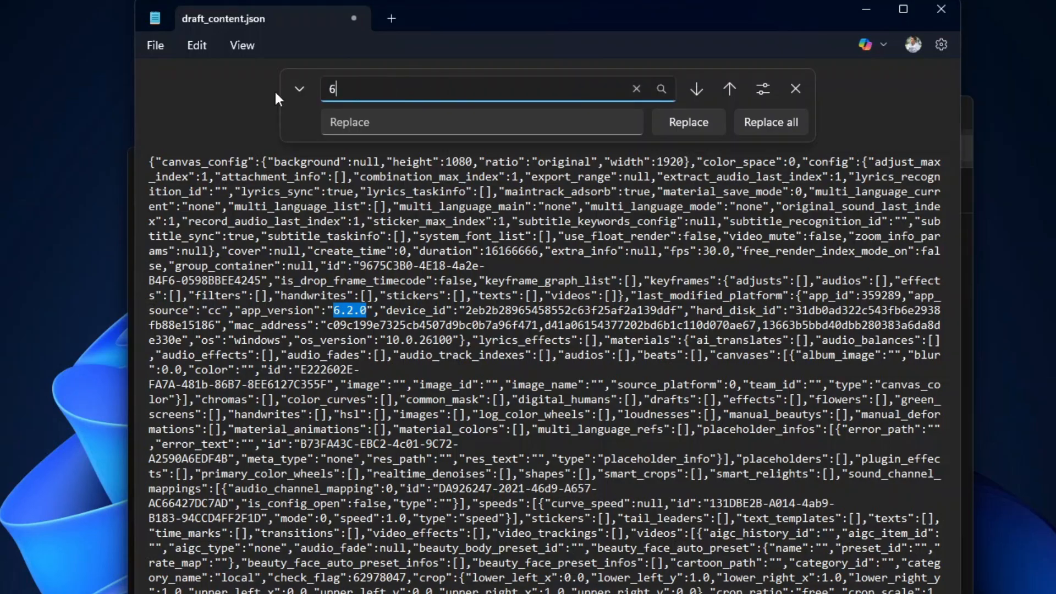
text(.2.0)
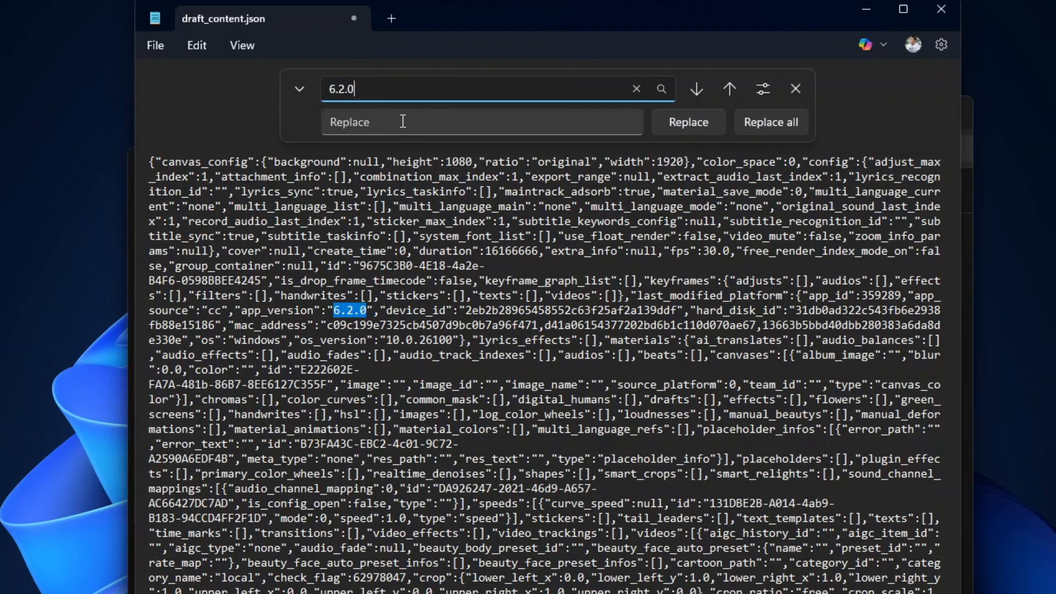
text(5.6.0)
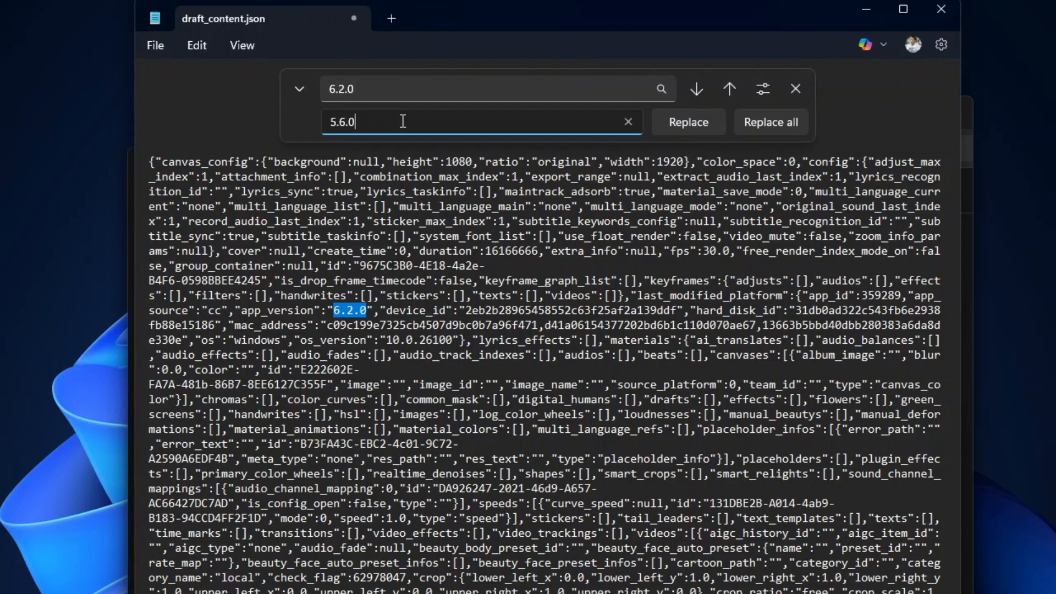
click(770, 122)
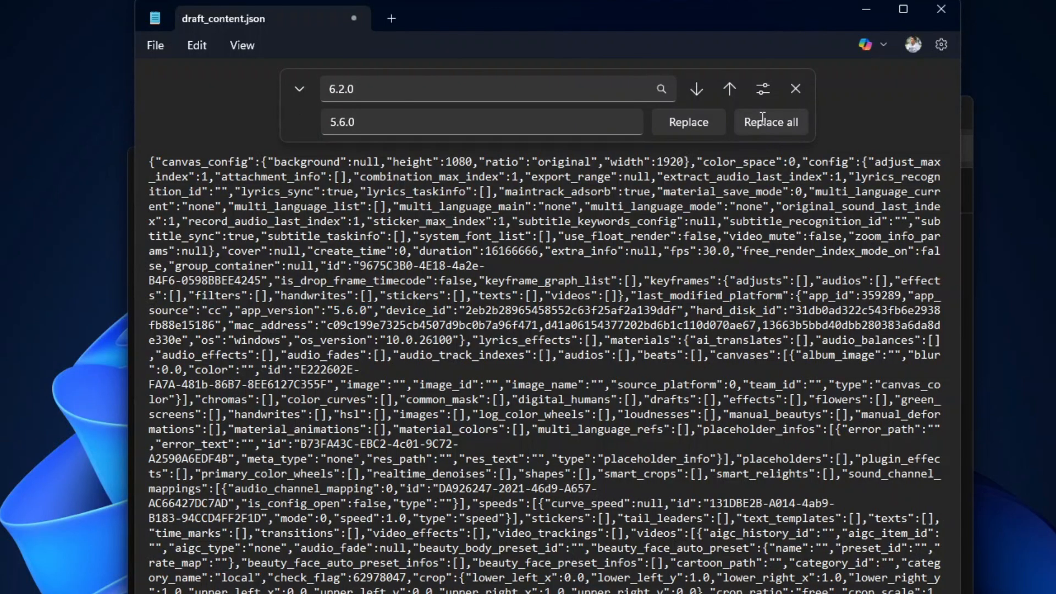
click(155, 45)
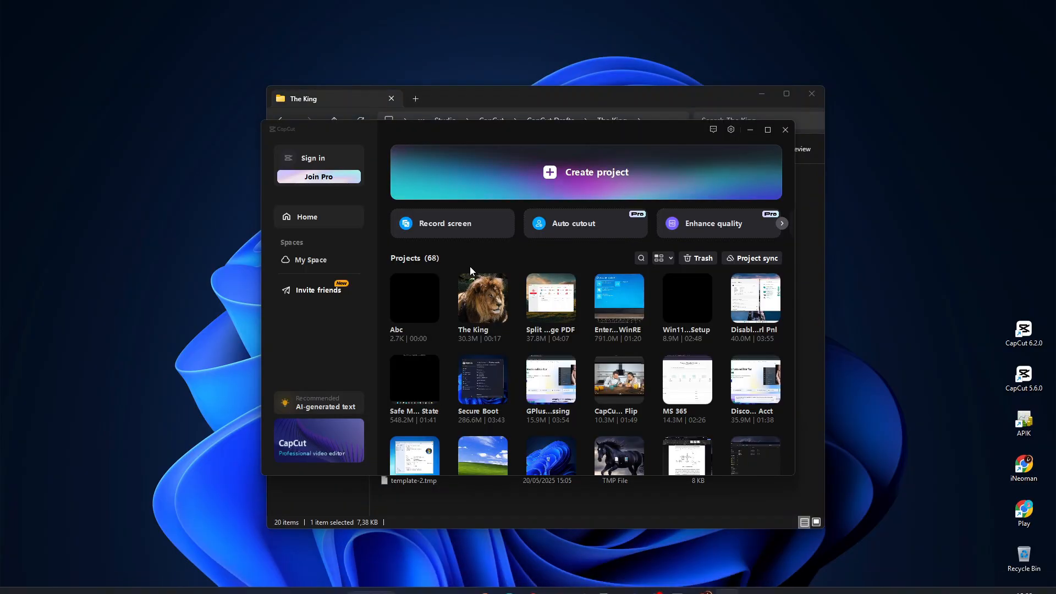
- Open The King project in CapCut 5.6.0 and bring up its export settings
double_click(482, 296)
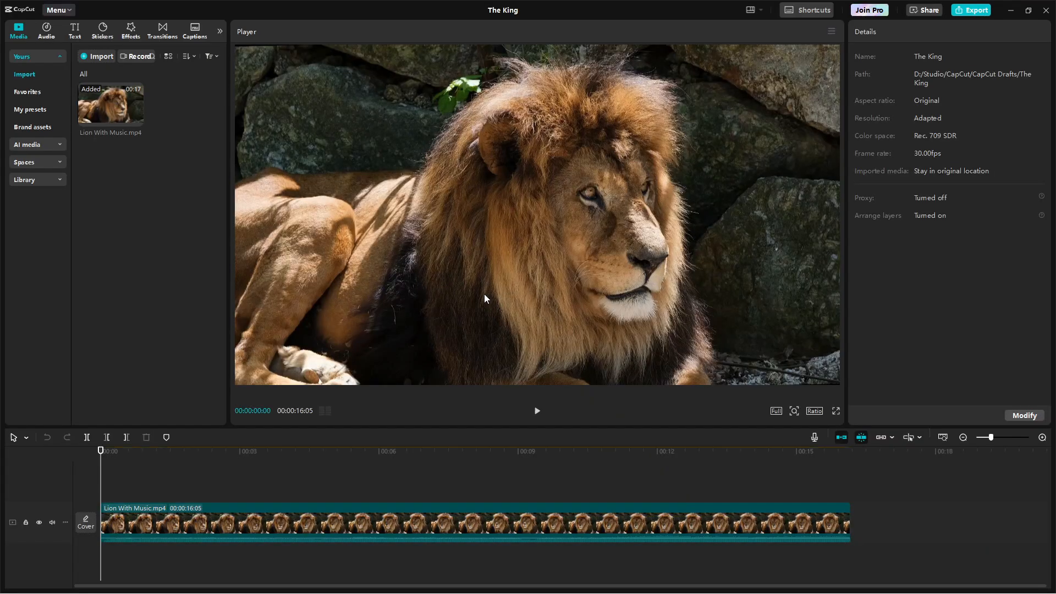
click(975, 10)
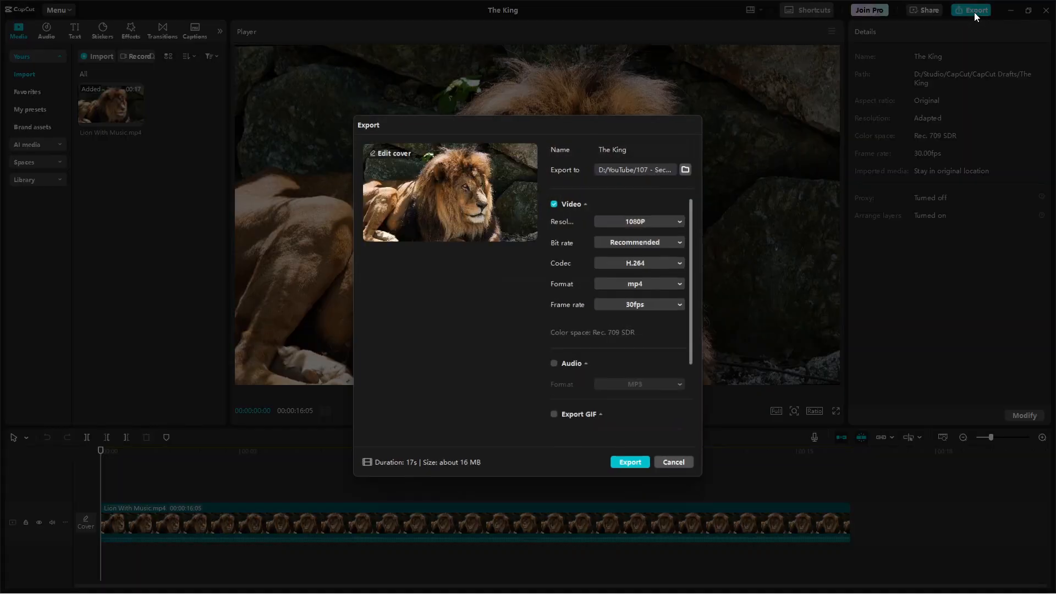